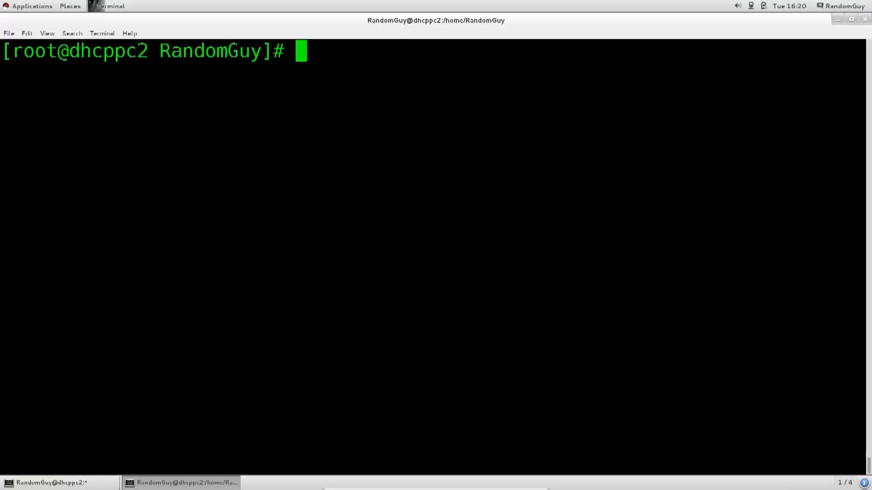
- Name mv, cp and rm, try rm on TEST_FOLDER/ after listing, then clear the screen
type("mv")
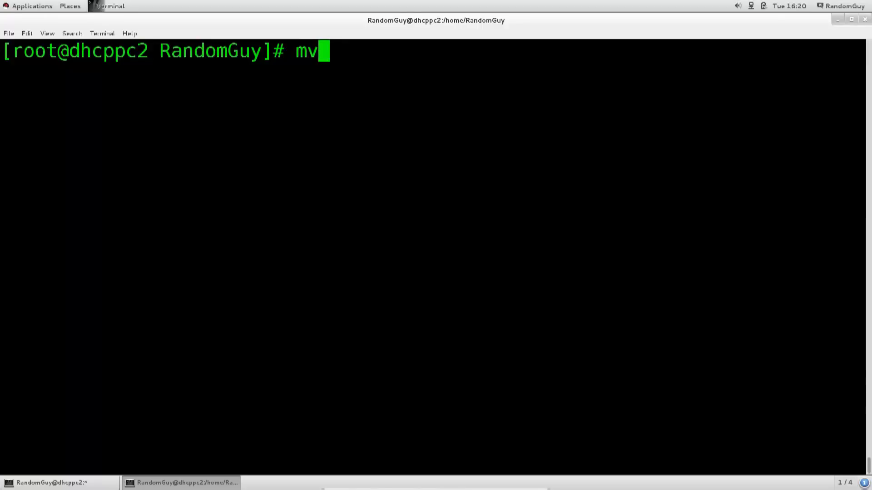
type("cp")
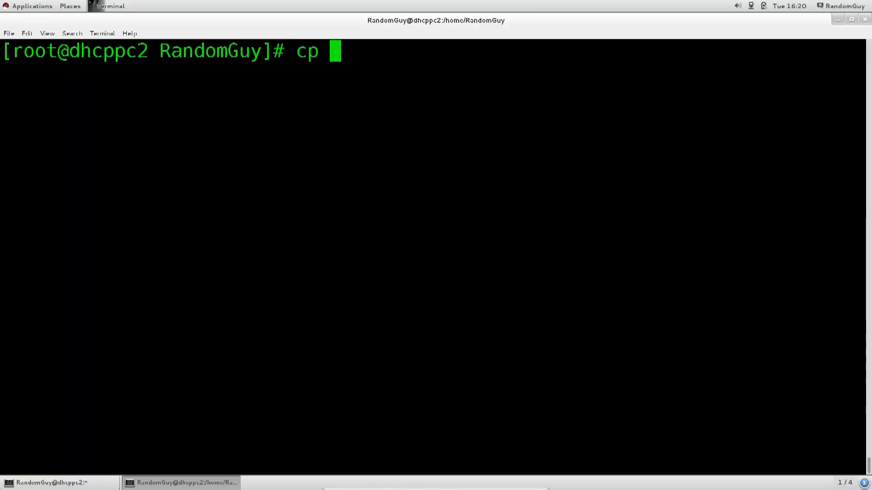
key("BackSpace")
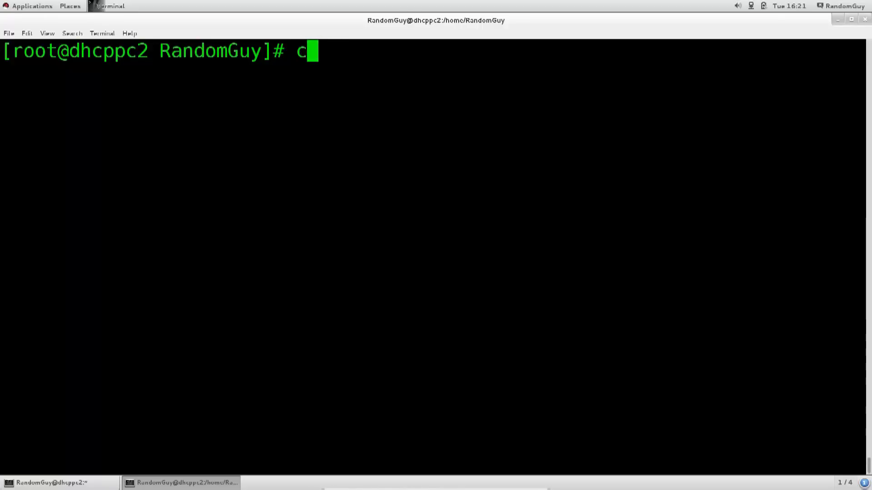
key("BackSpace")
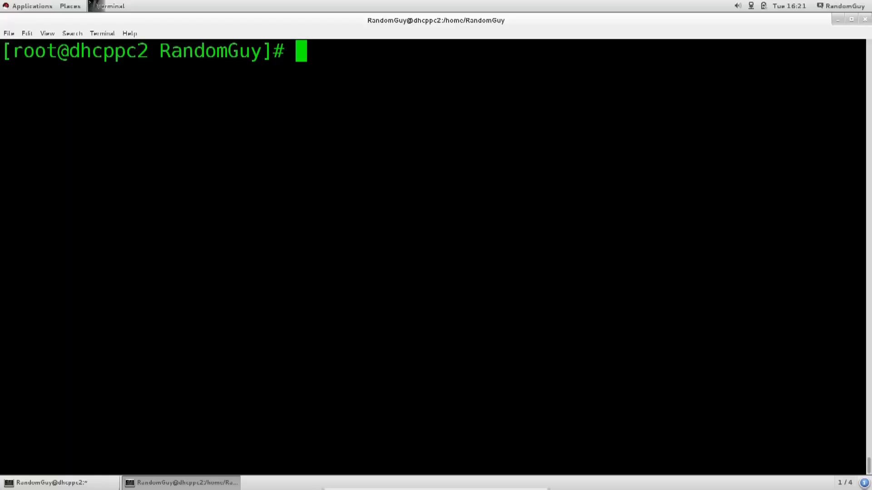
type("r")
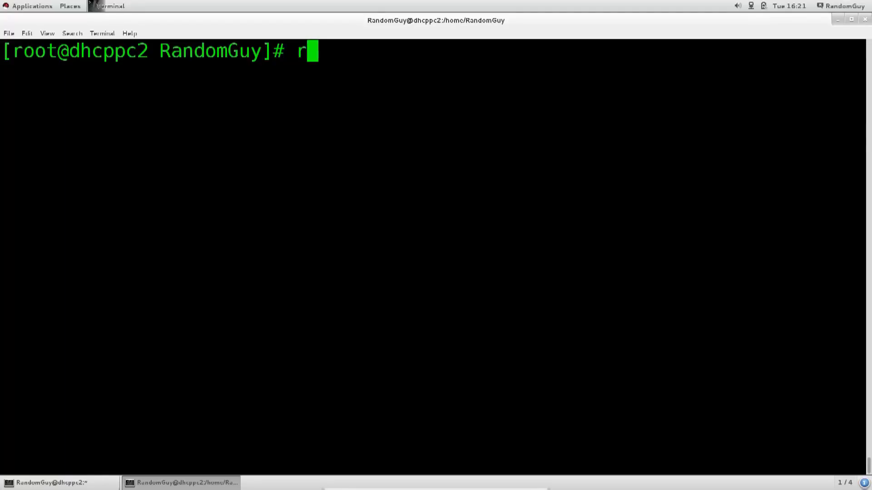
type("m")
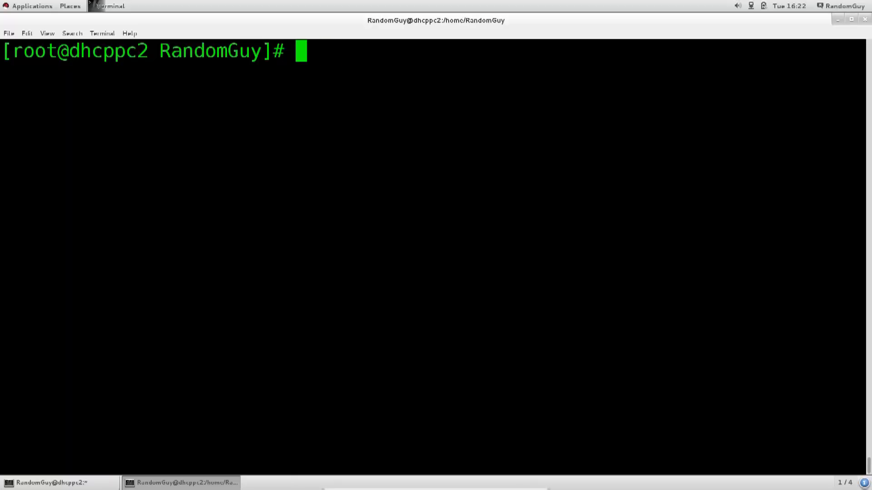
type("ll")
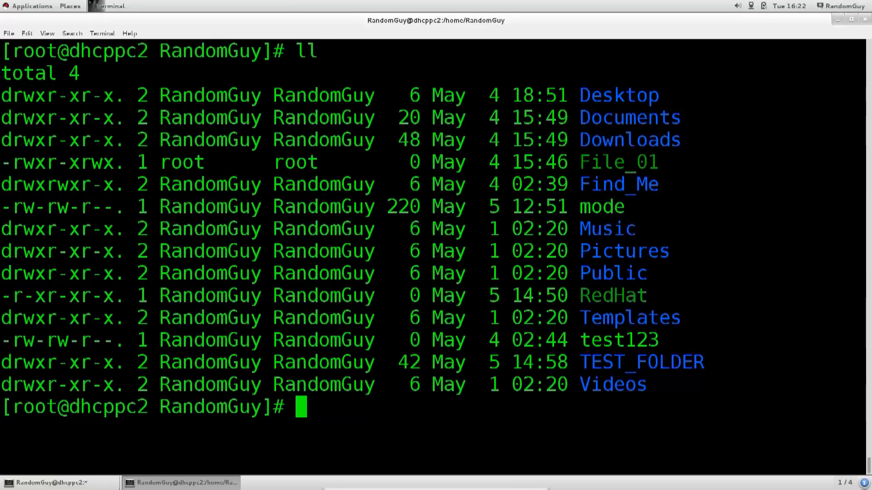
type("rm")
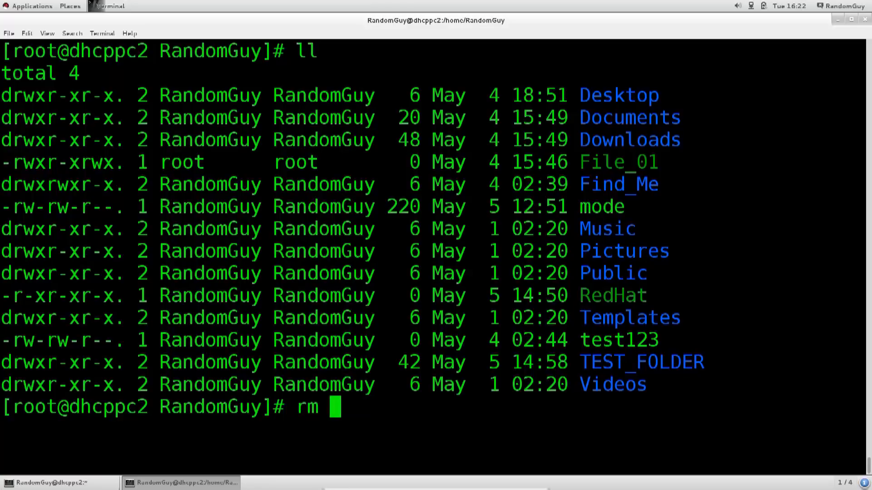
type("TEST_FOLDER/")
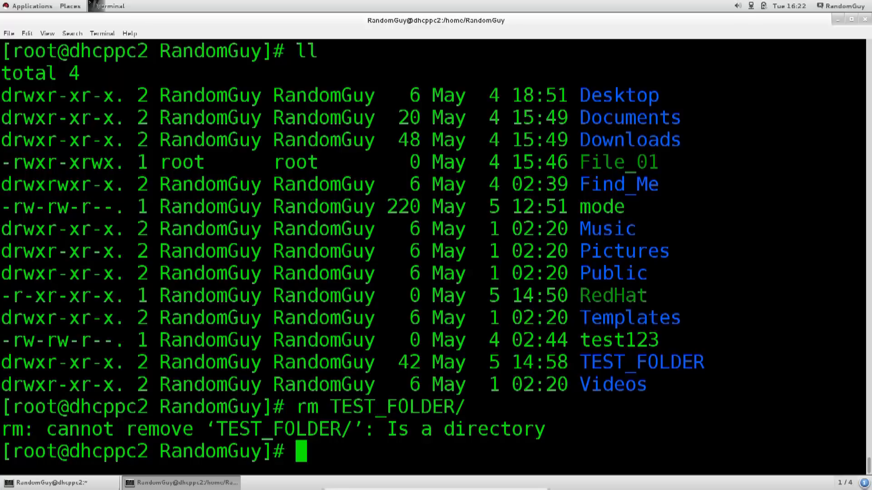
type("clear")
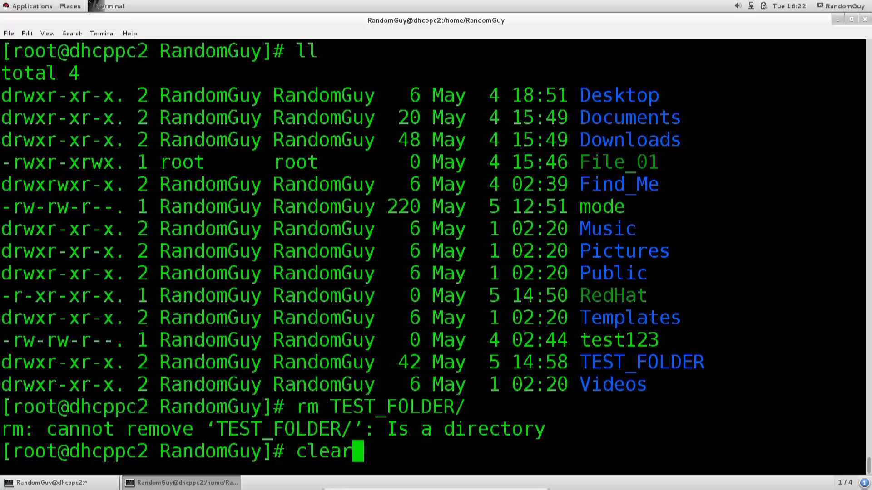
key("Return")
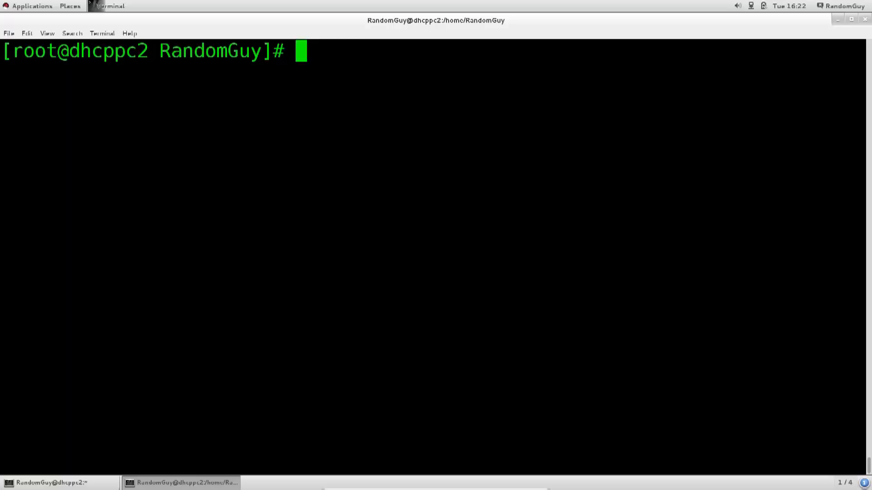
- Show rm --help and highlight the -r, -R, --recursive option for removing directories
type("rm")
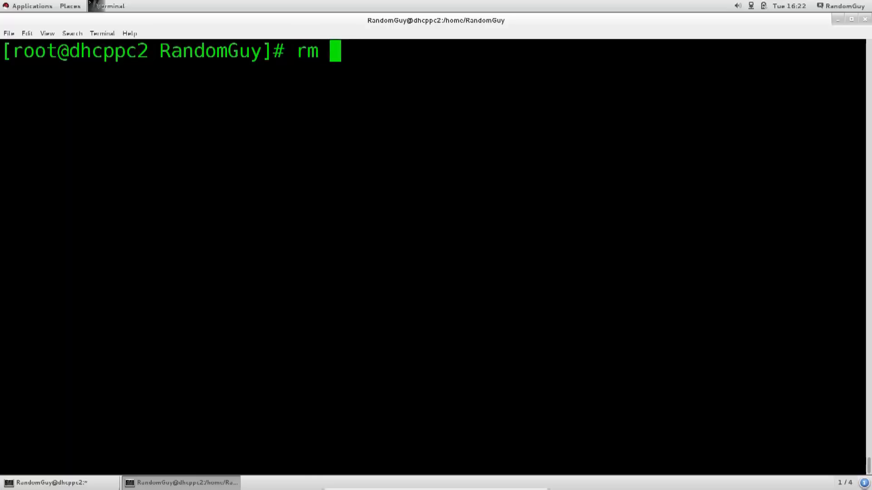
type("--help")
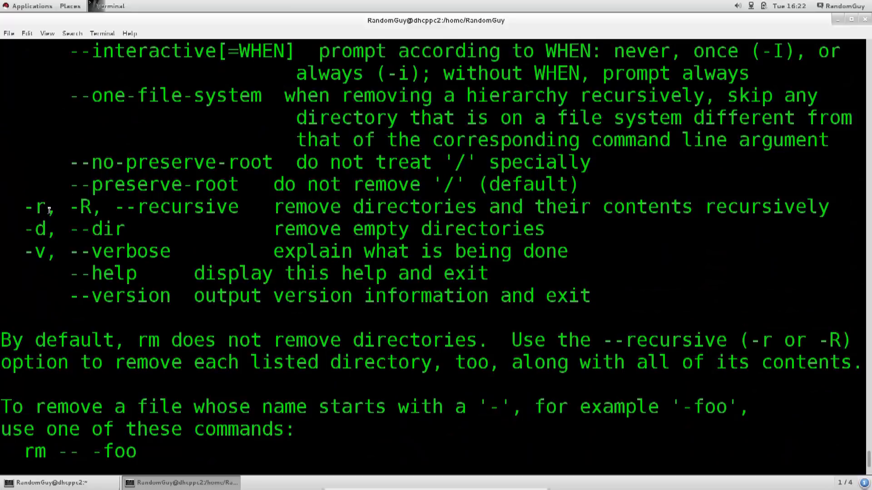
left_click_drag(25, 207, 162, 206)
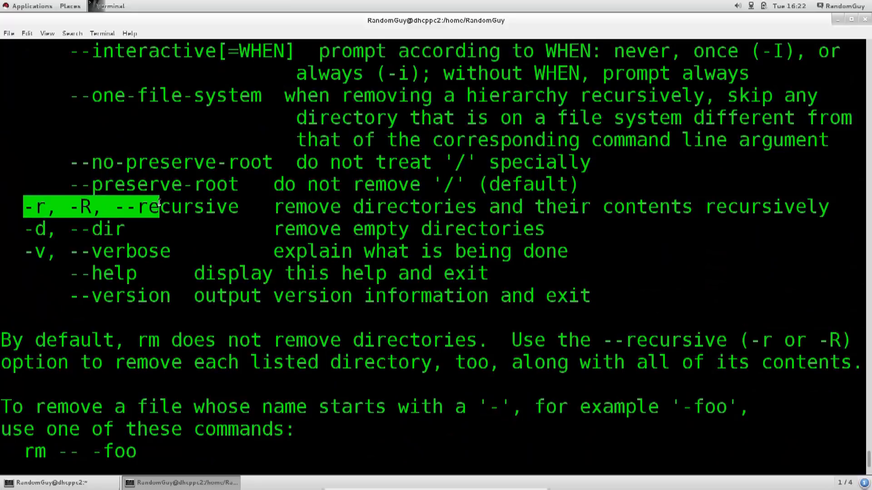
left_click_drag(158, 206, 239, 206)
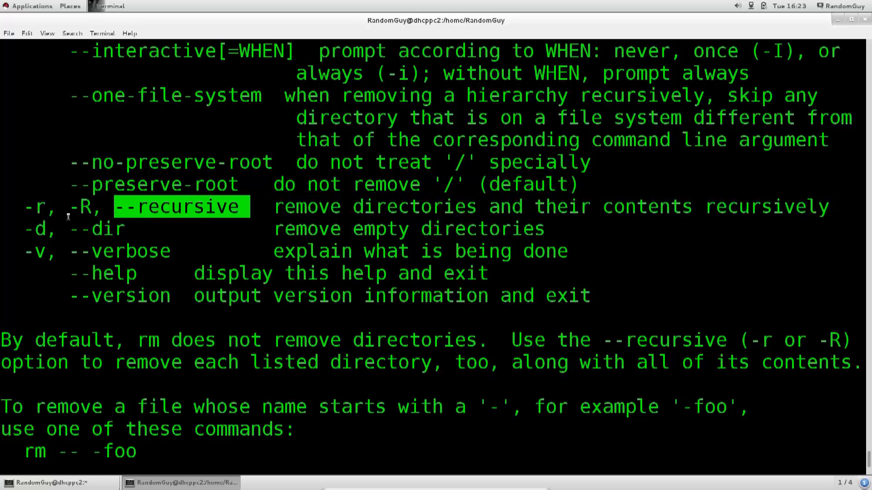
double_click(80, 206)
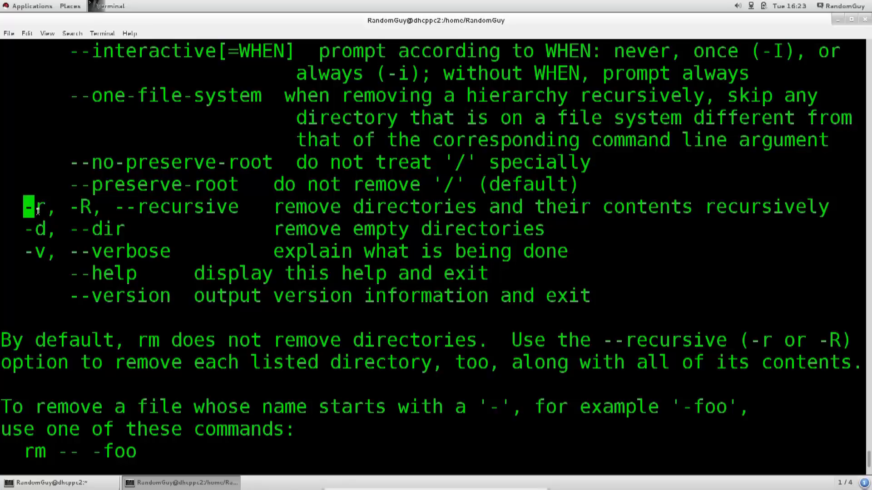
mouse_move(177, 277)
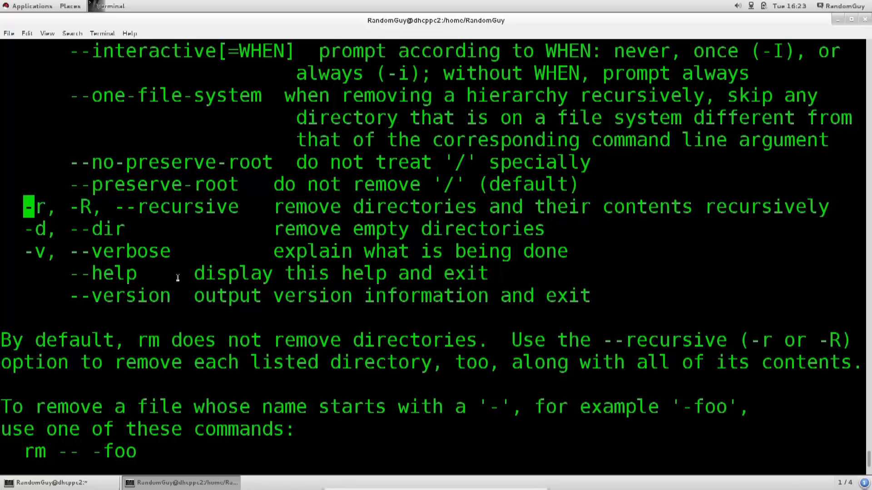
scroll("down", 3)
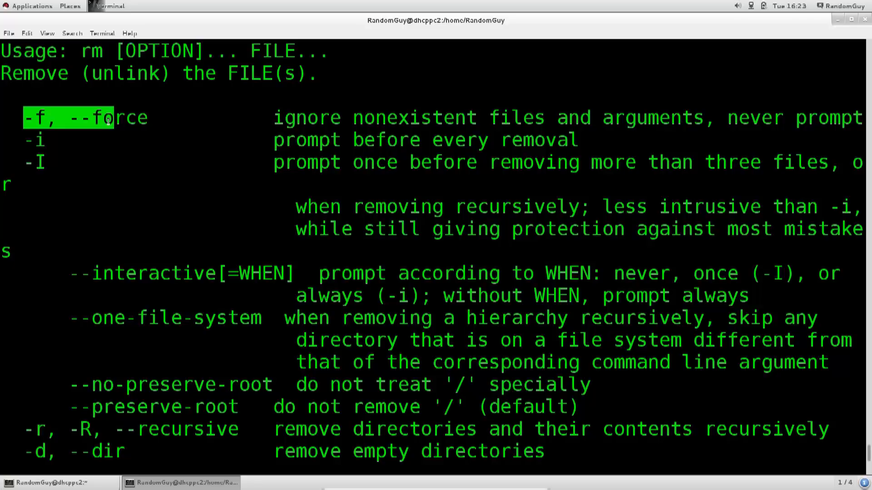
mouse_move(299, 128)
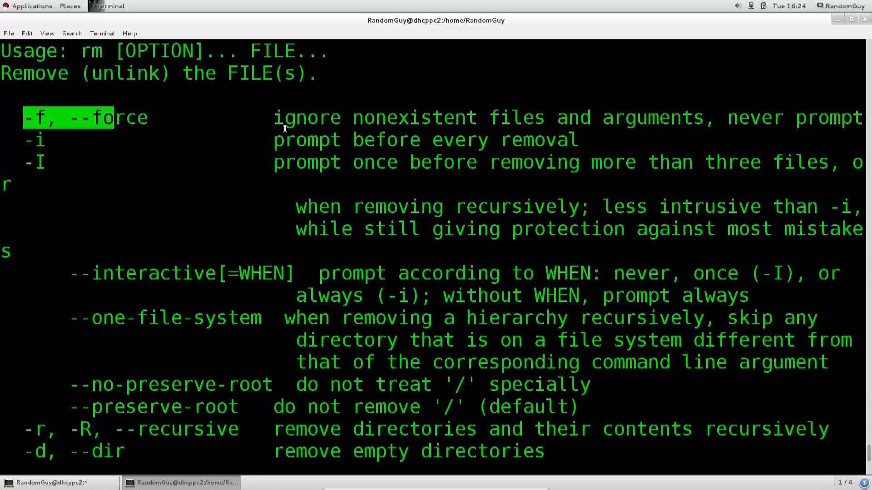
scroll("down", 3)
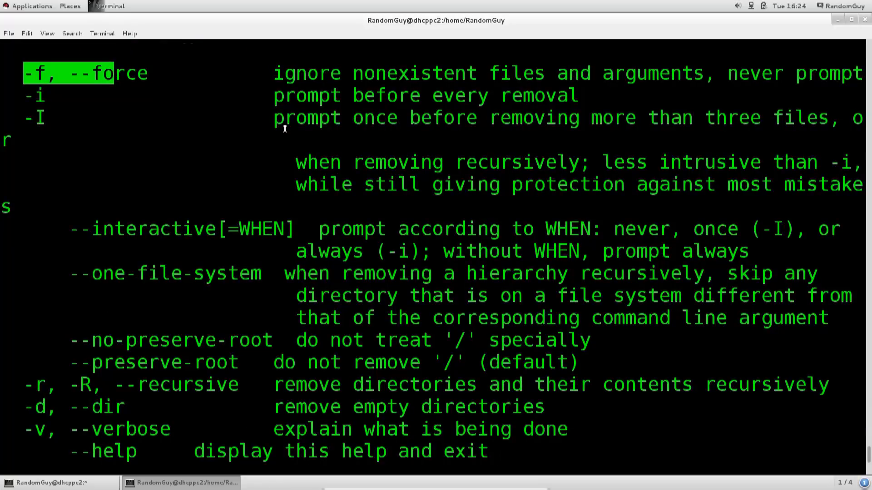
scroll("down", 3)
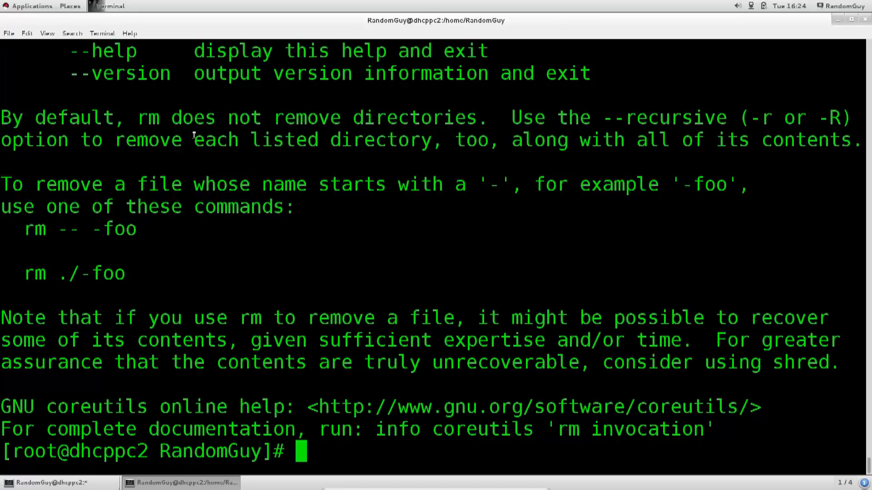
- Run rm -rf TEST_FOLDER/ and list the home folder, which no longer contains it
type("rm")
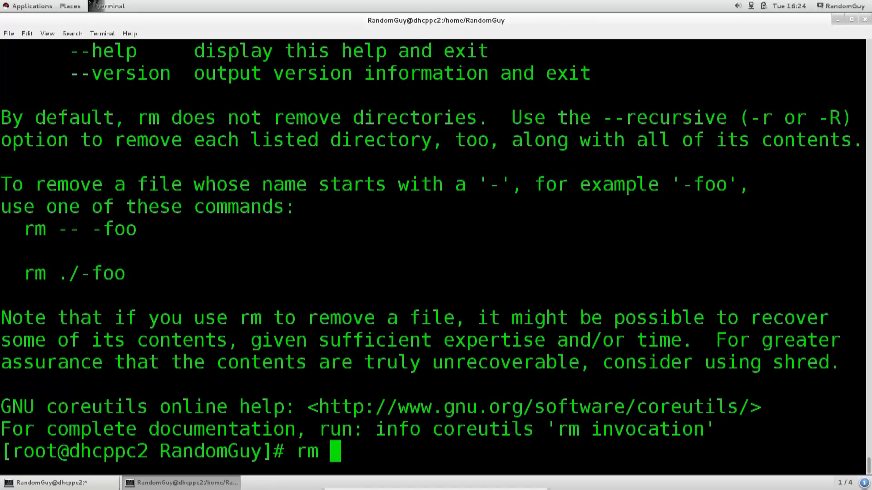
type("-rf")
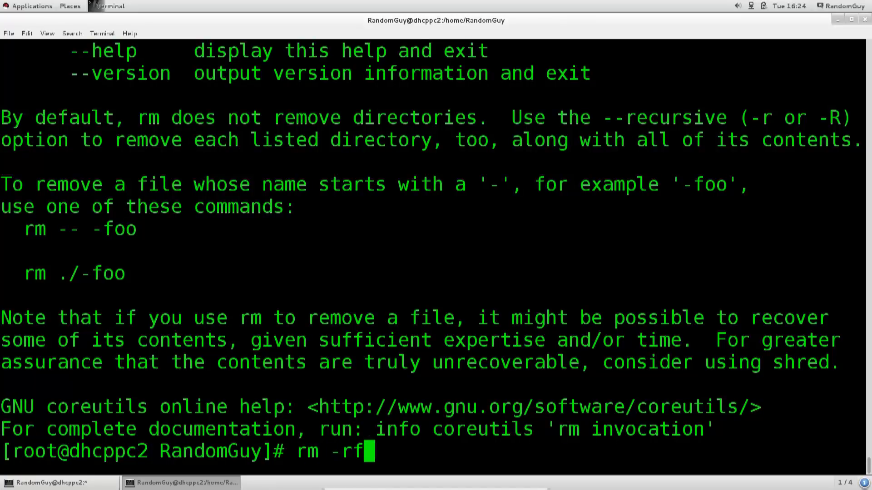
type("TEST_FOLDER/")
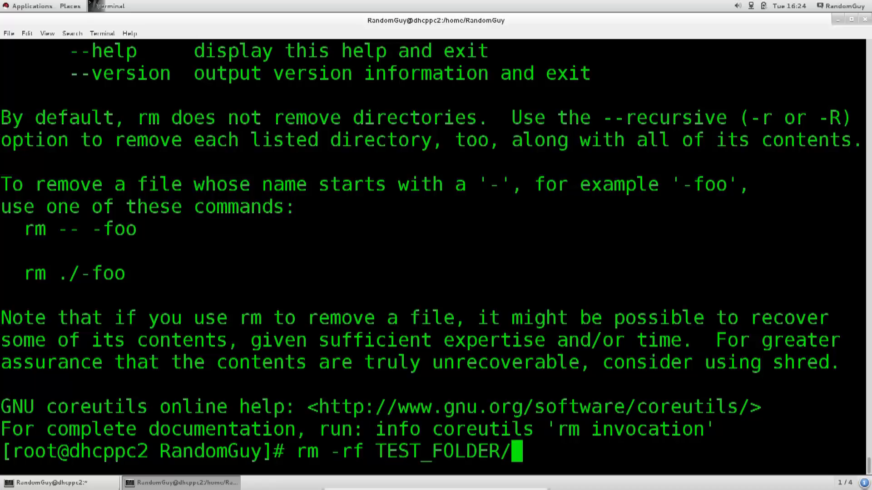
key("Return")
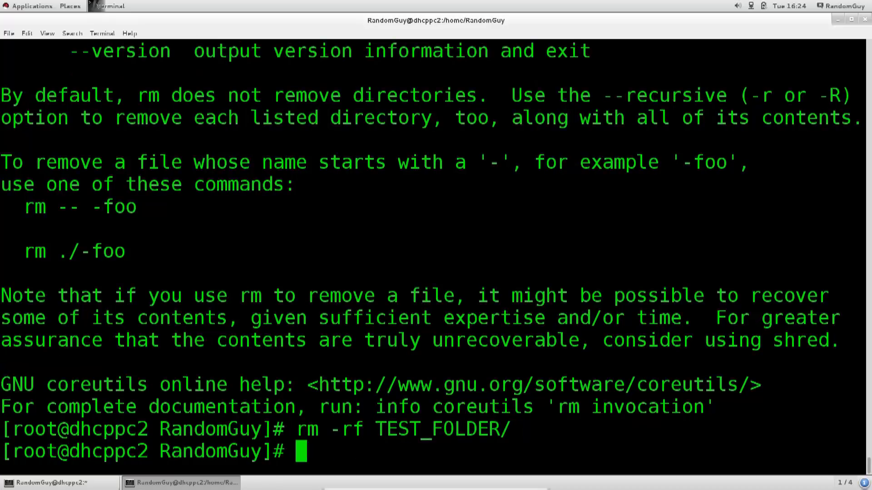
type("ll")
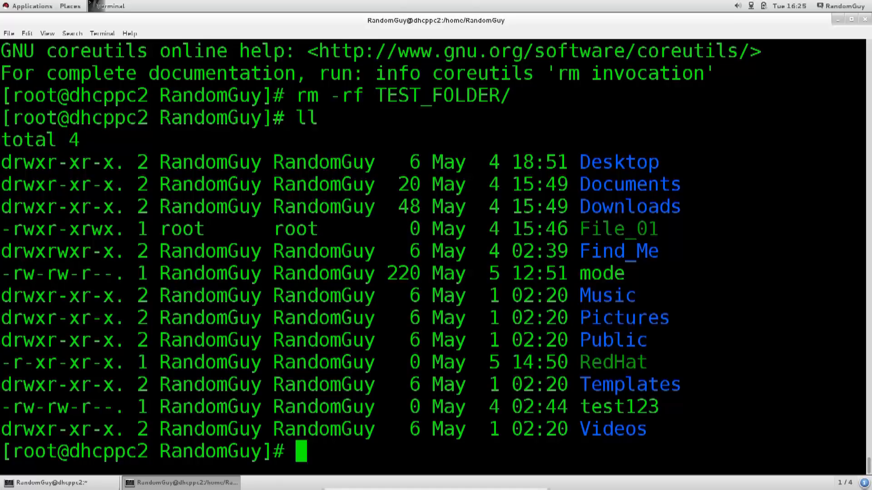
- Run rm test123, answer y to the prompt, and list the home folder again
type("rm")
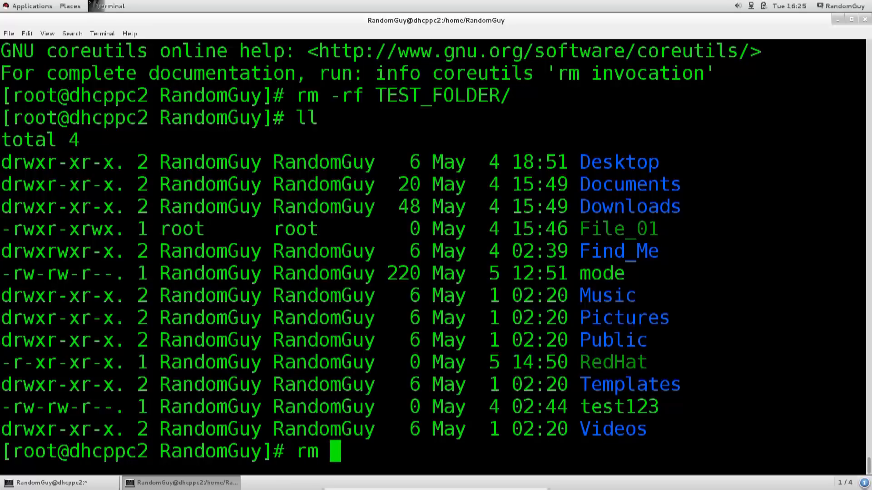
type("test123")
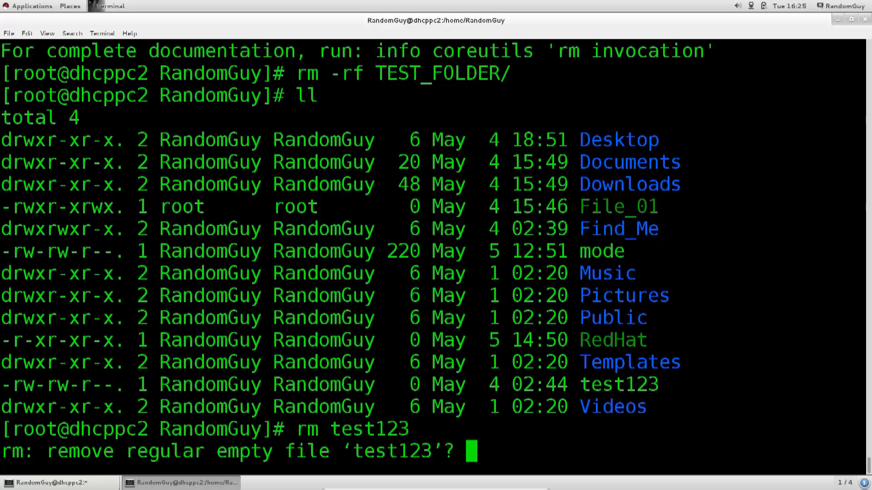
type("y")
type("ll")
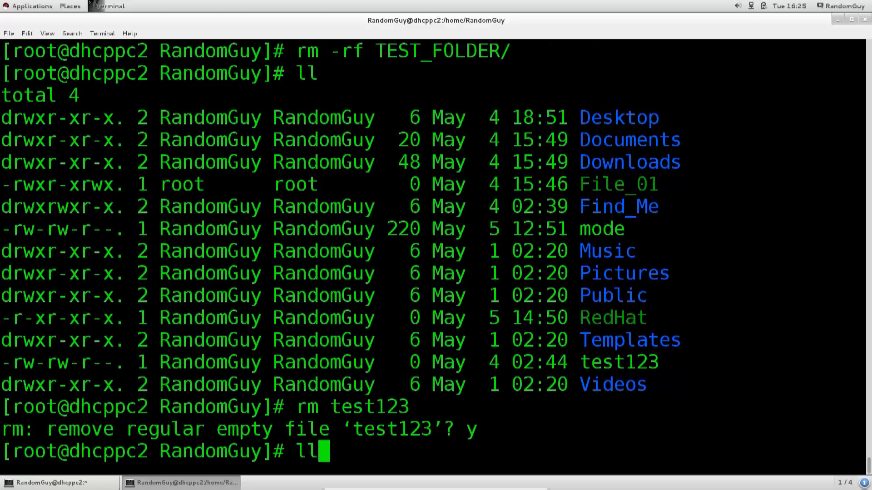
key("Return")
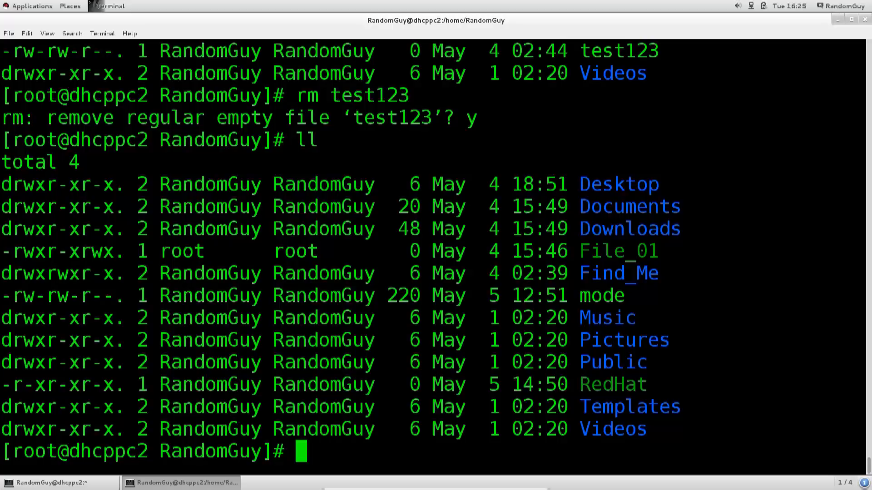
- Build rm -f RedHat by inserting the -f option before the read-only file name
type("rm test123")
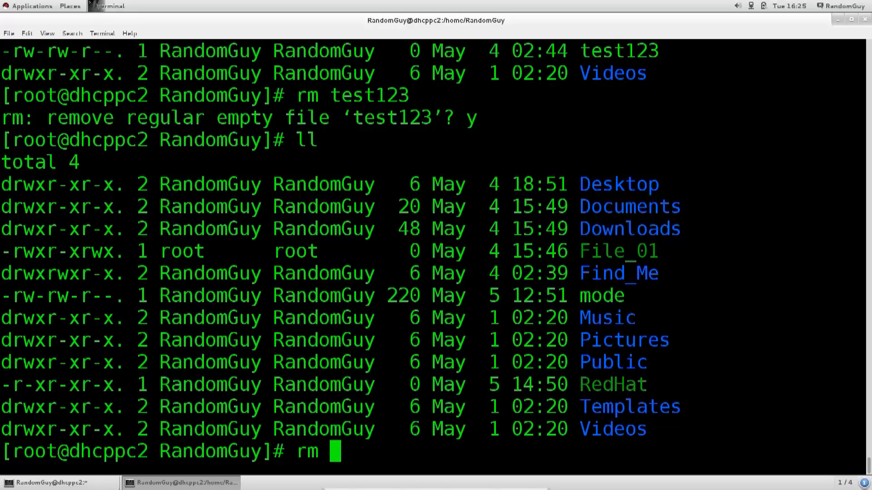
type("RedHat")
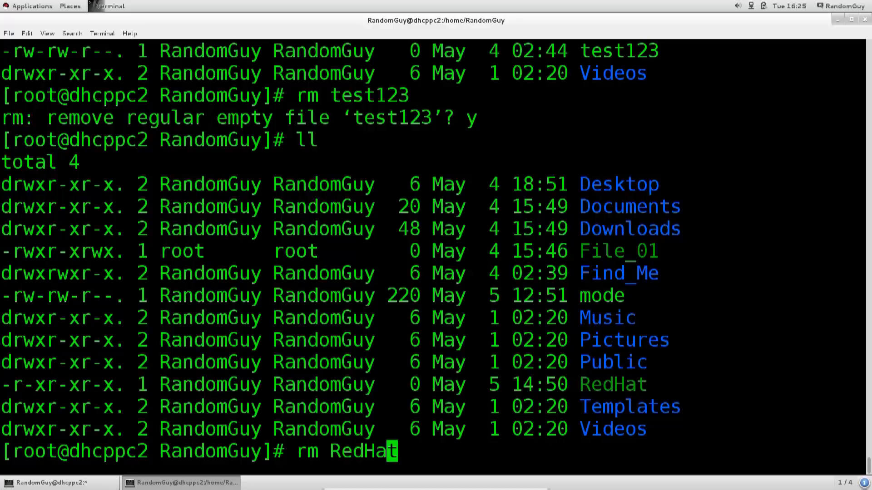
key("Home")
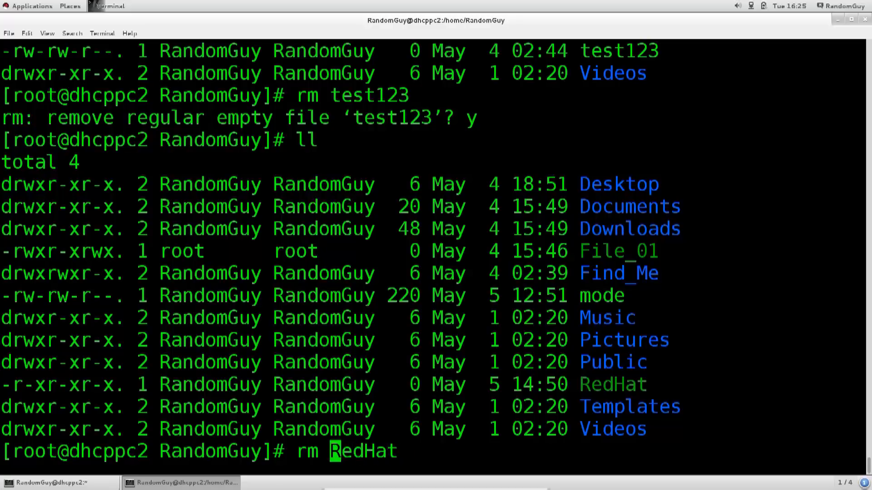
type("-f")
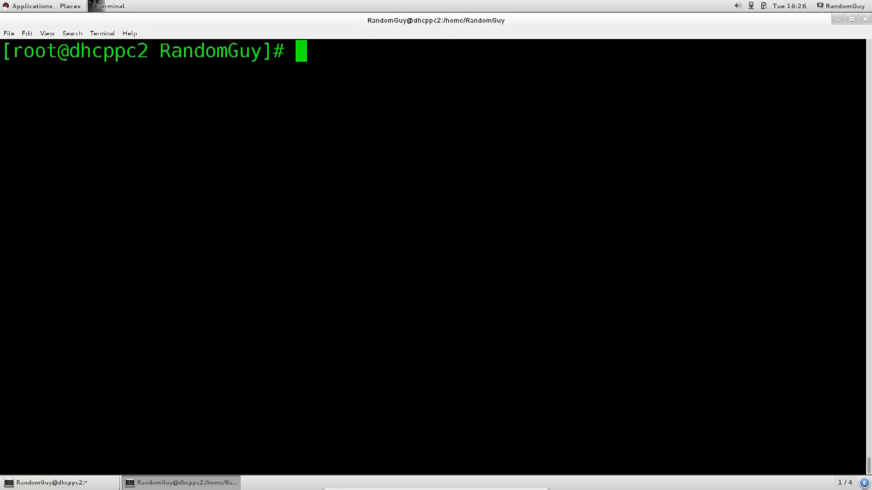
- Write the usage template cp [FROM] [TO], then erase it back to cp
type("cp")
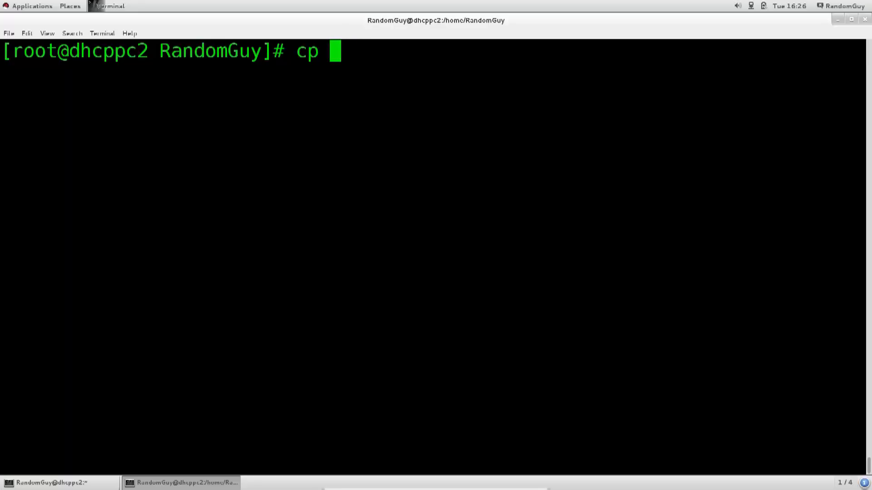
type("[")
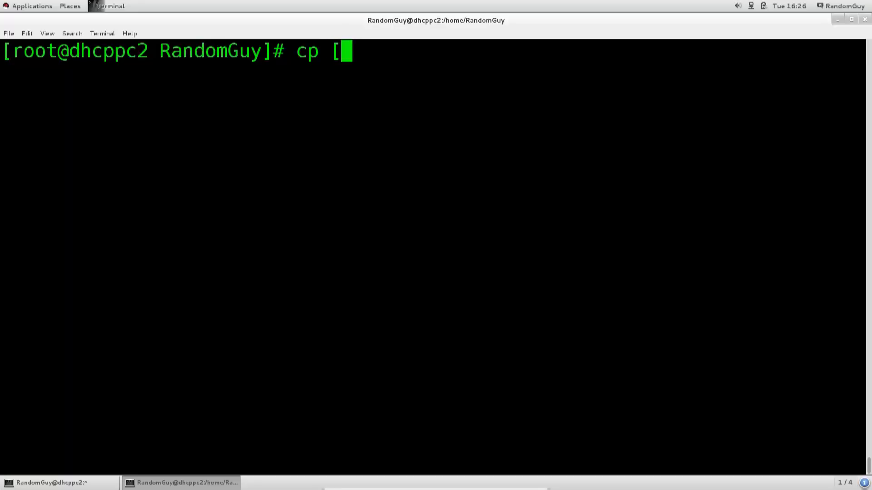
type("FROM")
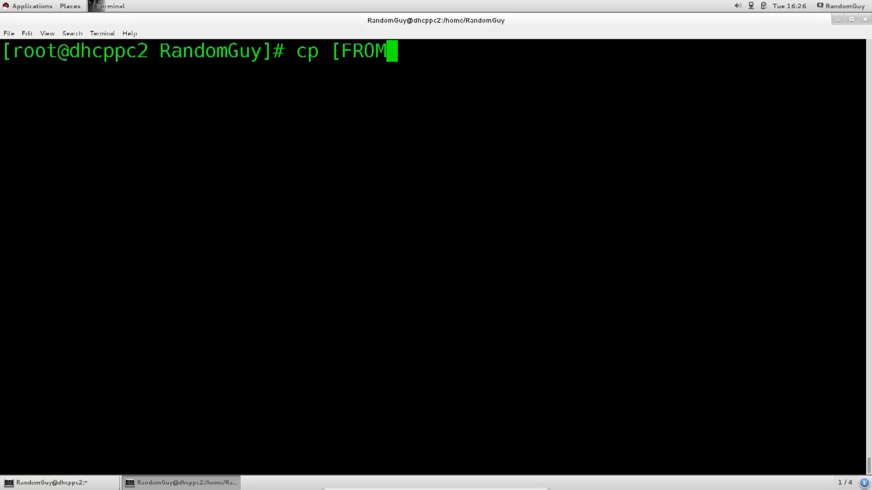
type("] [")
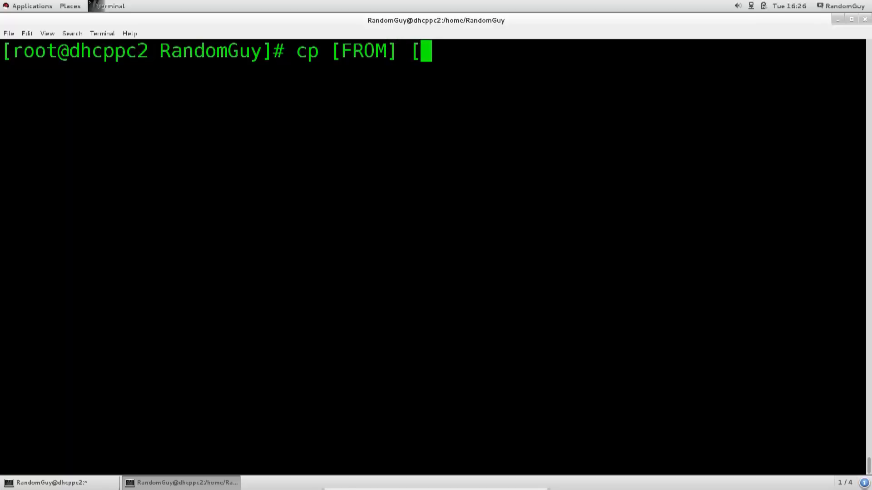
type("TO]")
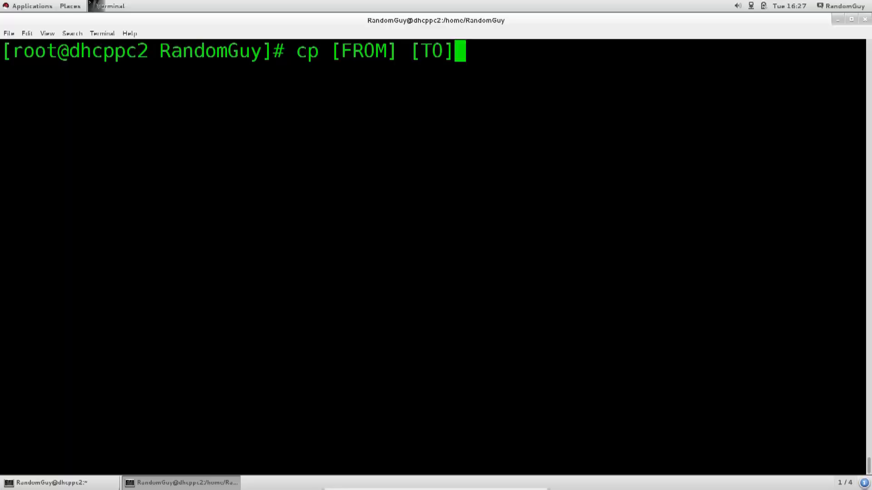
key("BackSpace")
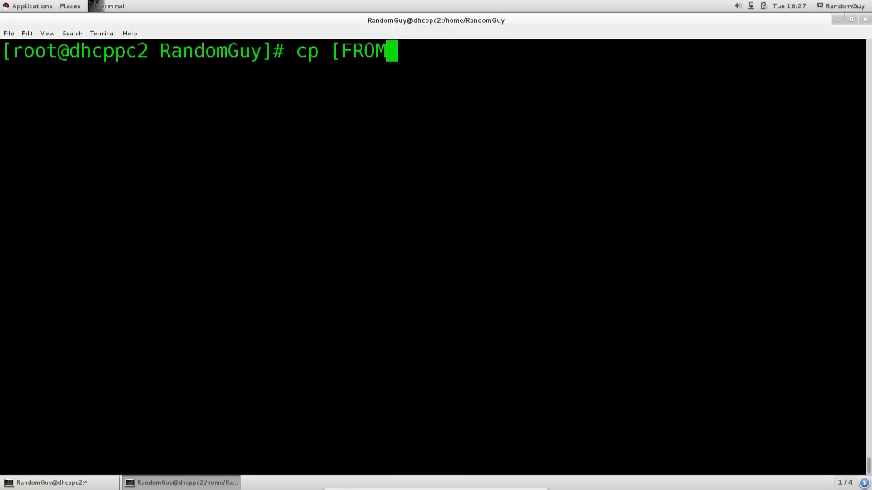
key("BackSpace")
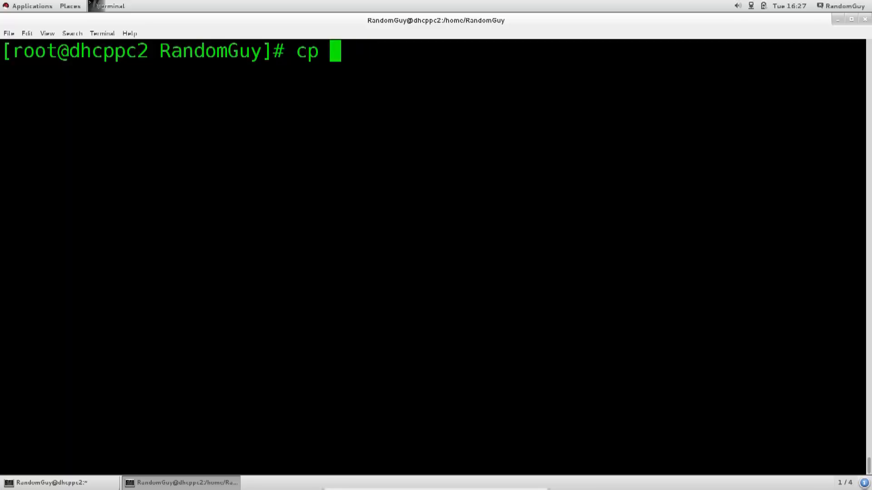
- Run cp --help and scroll to the -v/--verbose and -R/--recursive options
type("--help")
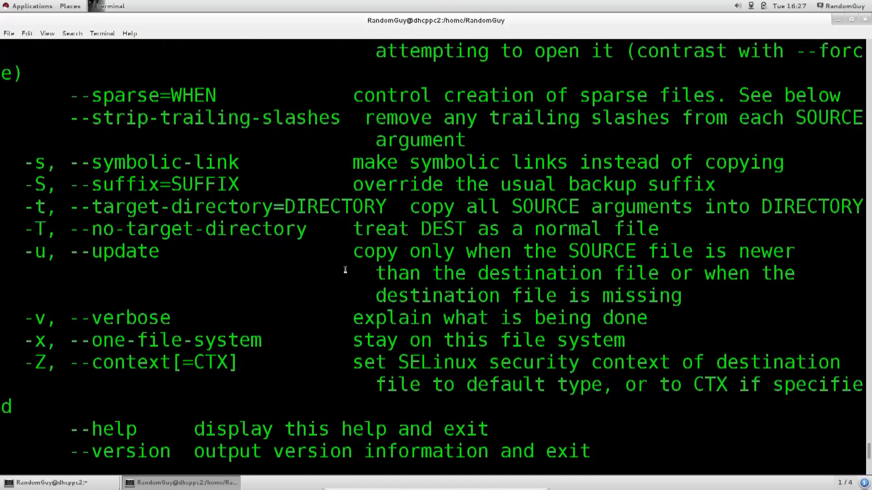
mouse_move(22, 311)
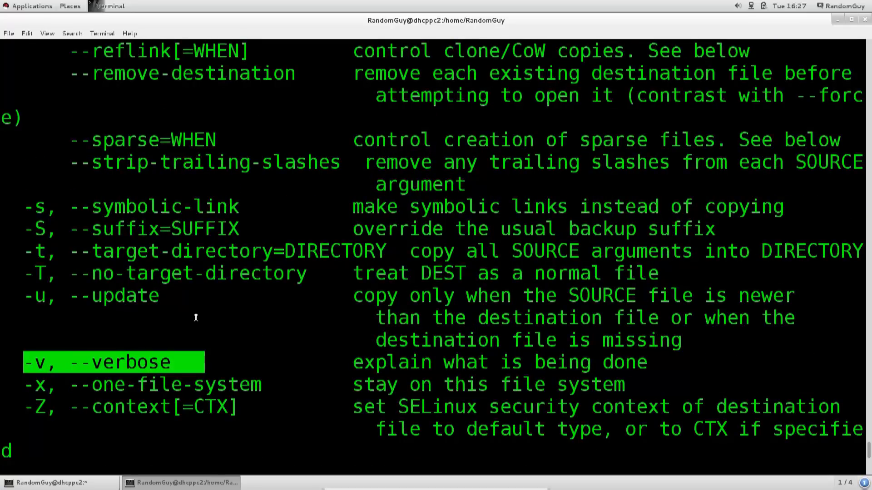
mouse_move(66, 356)
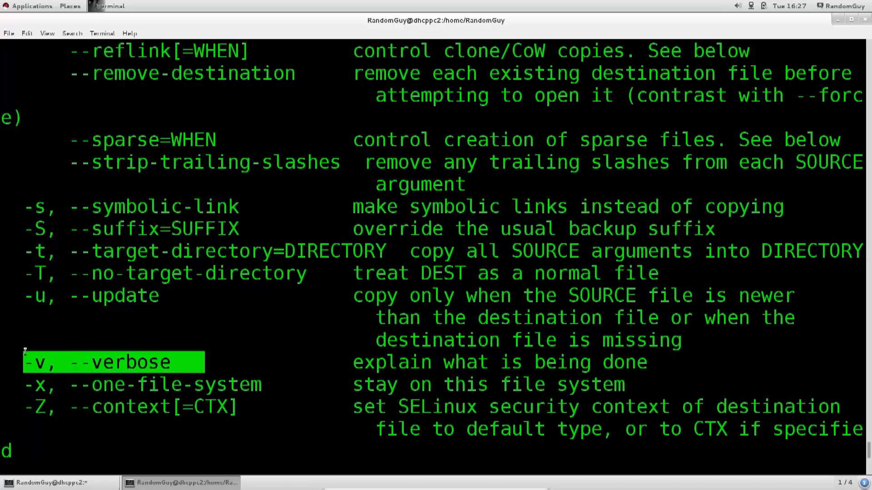
mouse_move(30, 210)
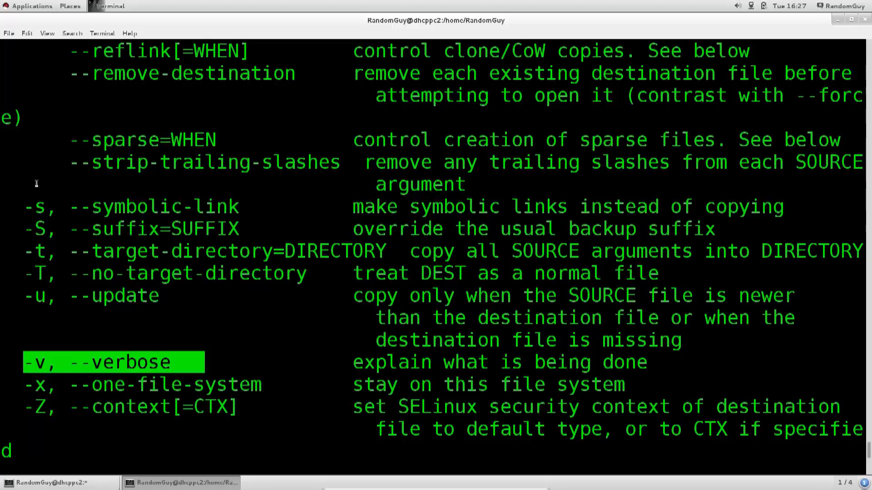
scroll("down", 3)
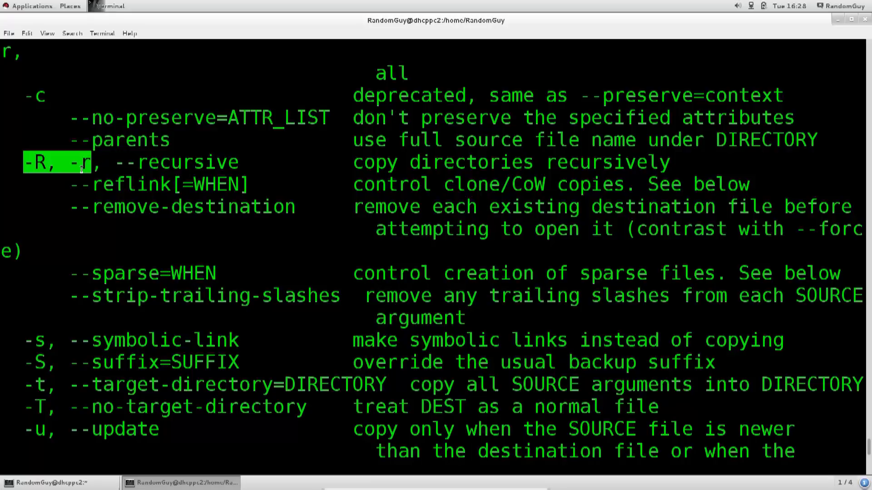
mouse_move(88, 224)
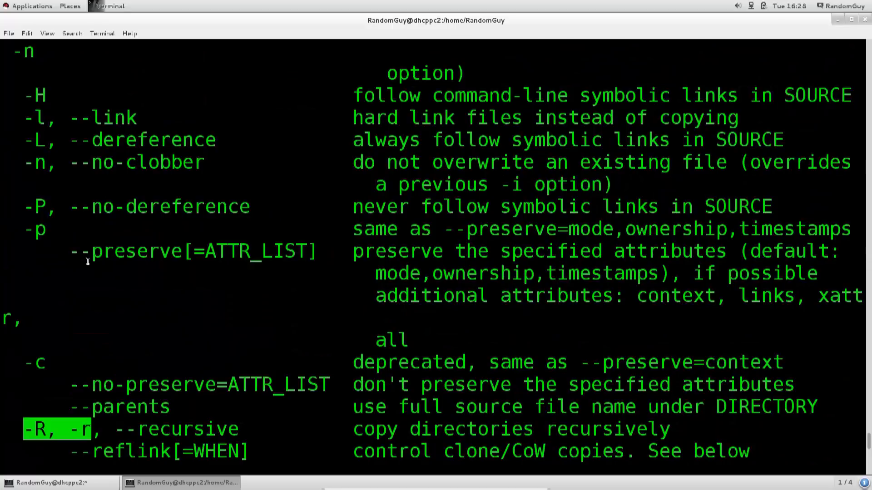
- Scroll back in the cp help and highlight the -f/--force option and its description
scroll("down", 3)
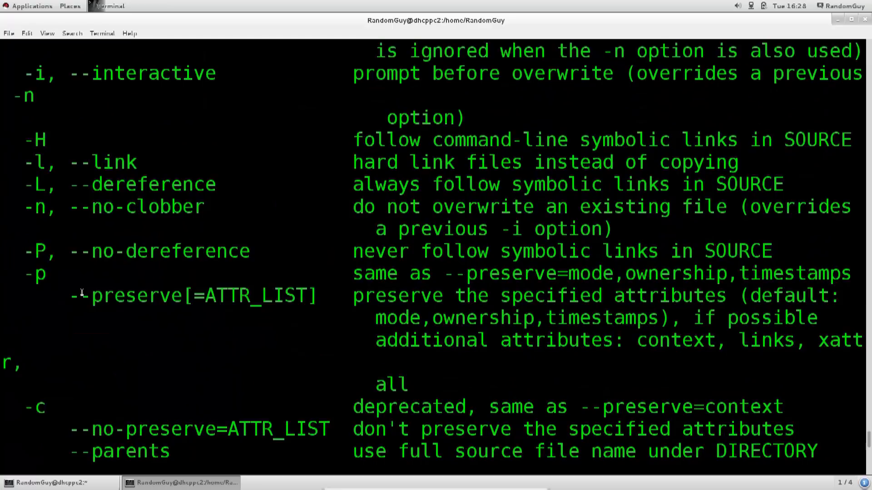
scroll("up", 3)
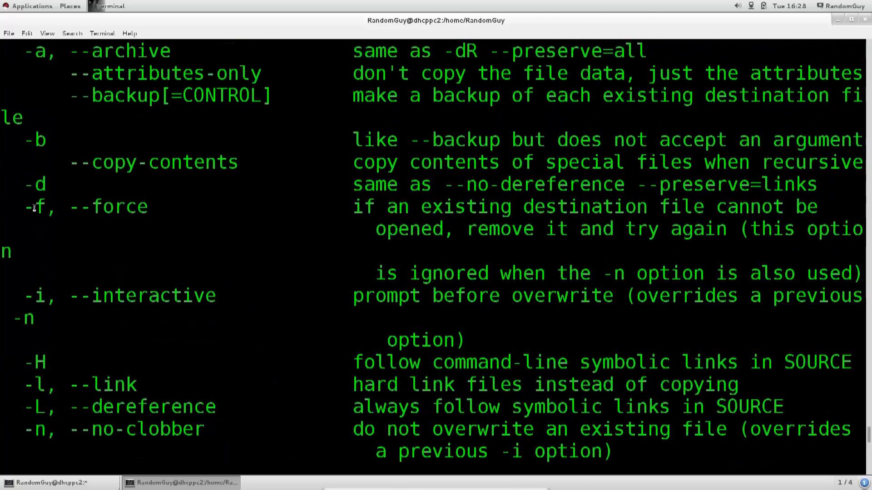
double_click(73, 207)
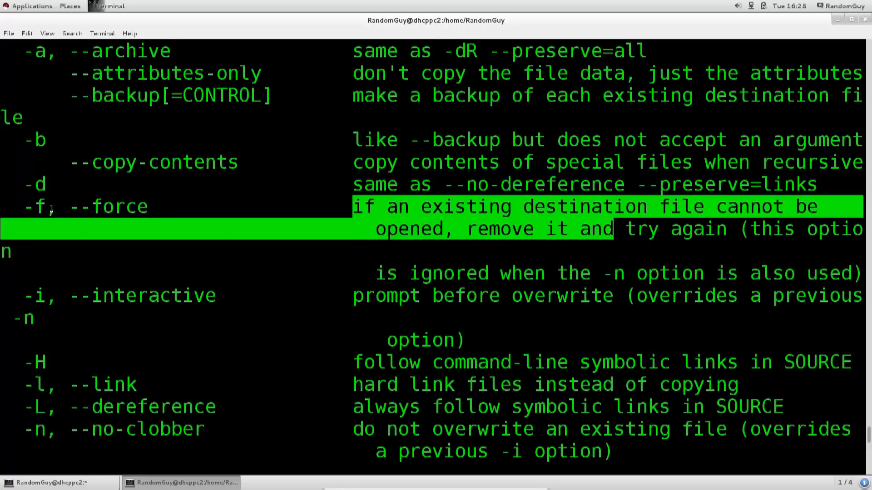
mouse_move(511, 242)
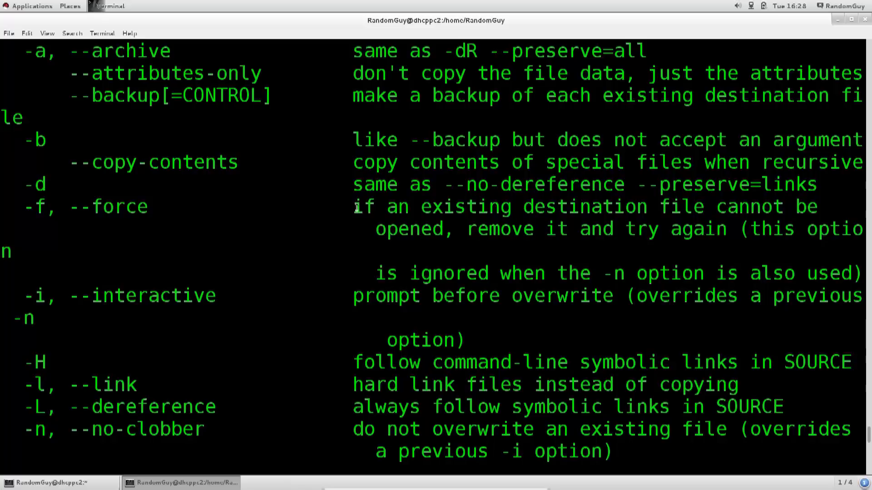
left_click_drag(354, 206, 762, 273)
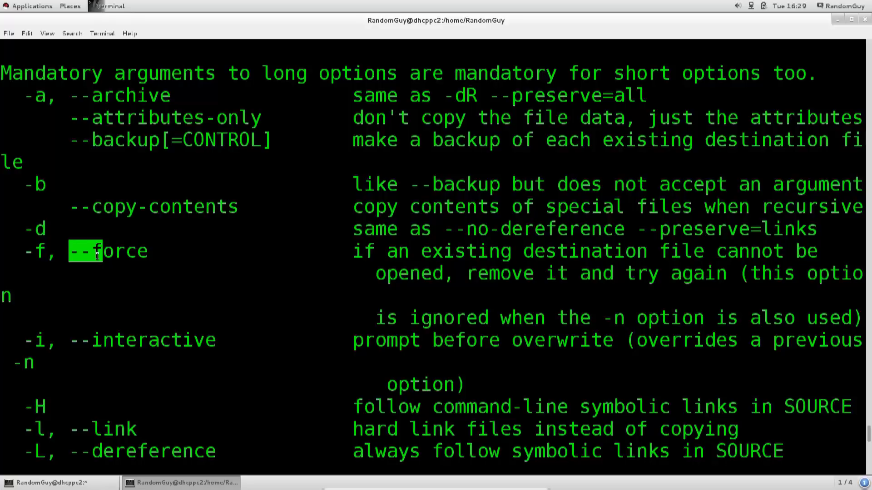
mouse_move(164, 417)
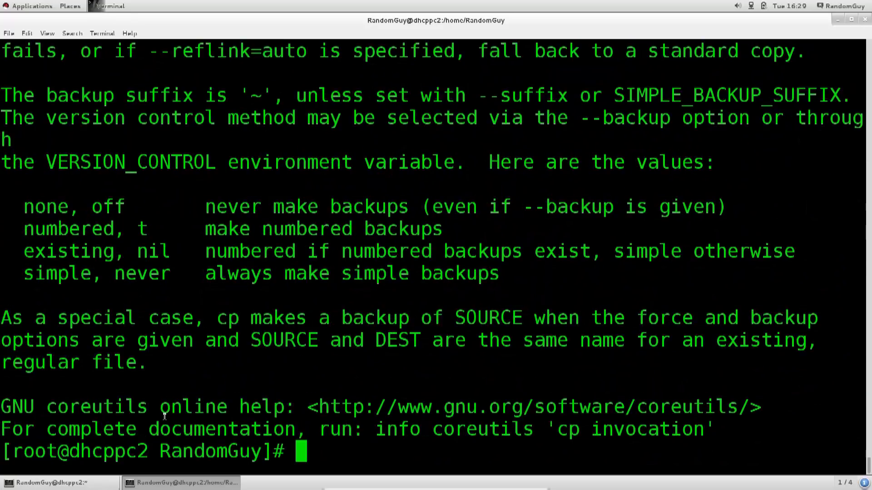
- List and clear the home folder, then start cp with File_01 as the source
type("ll")
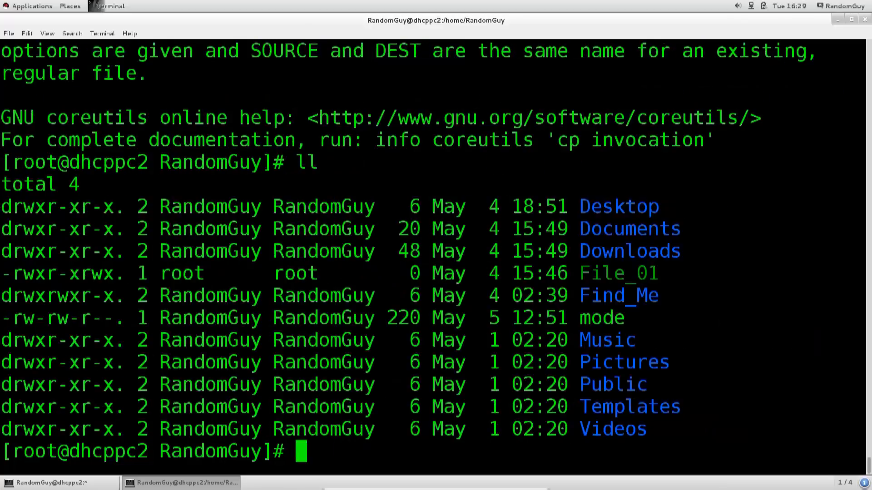
type("cl;ea")
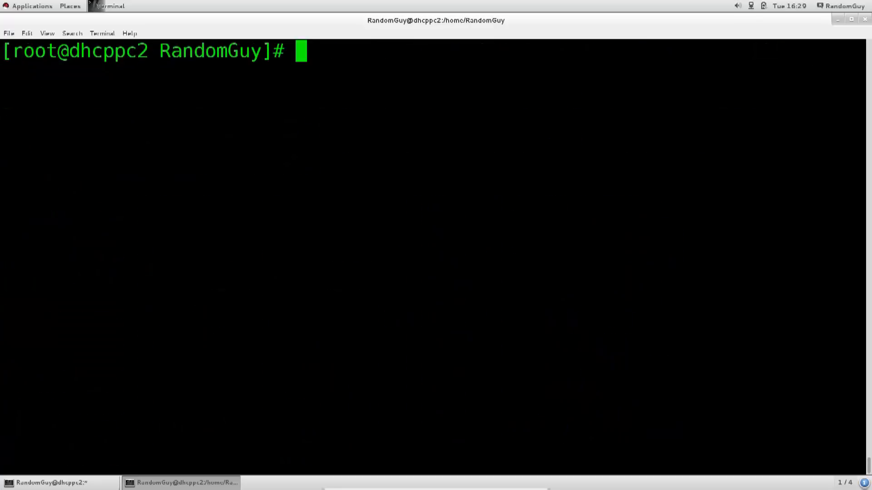
type("ll")
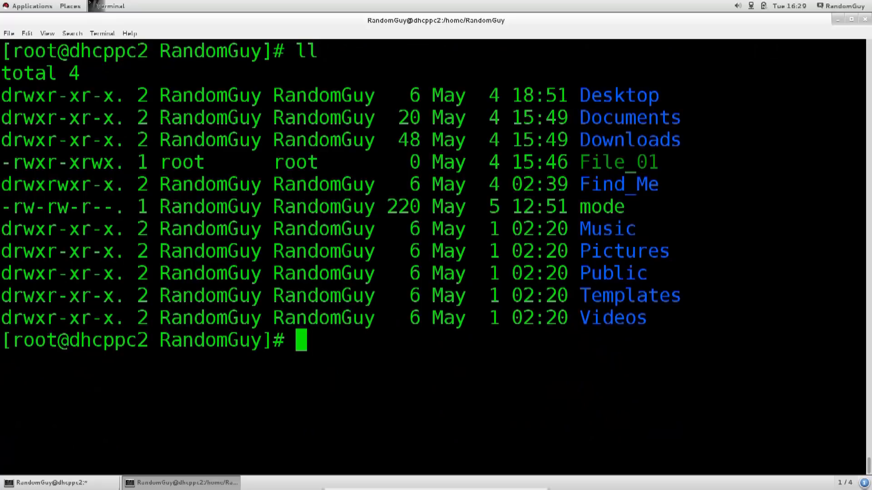
type("cp F")
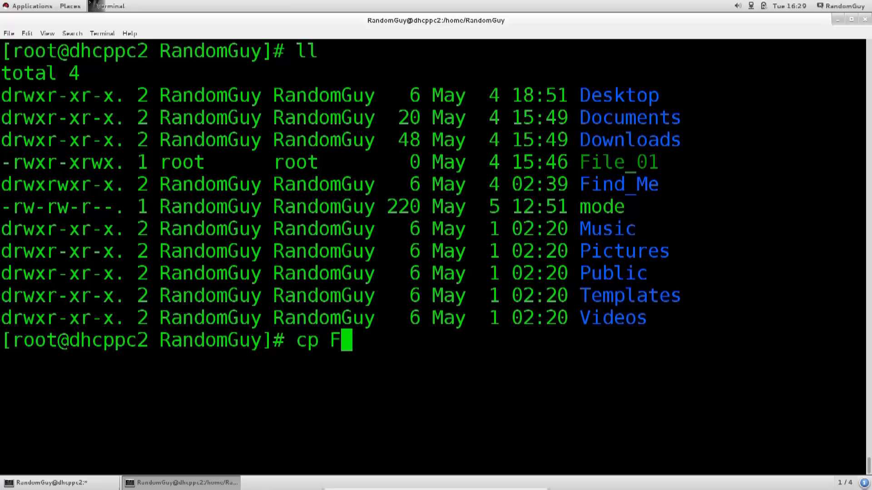
type("ile_01")
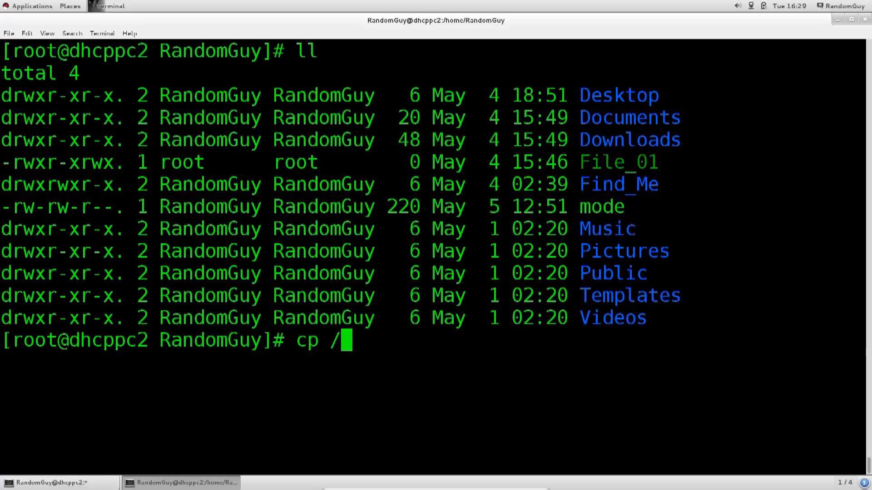
- Complete cp /home/RandomGuy/File_01 Downloads/ with Tab completion and list the home folder
type("hom")
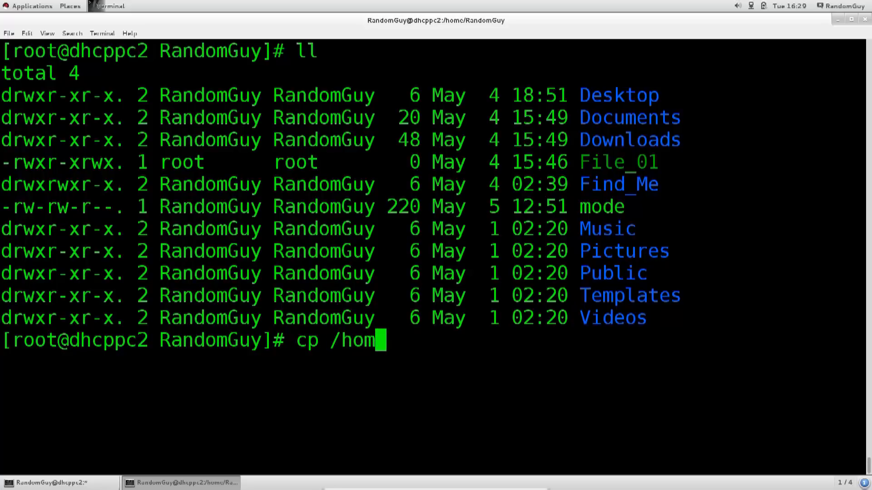
type("e/")
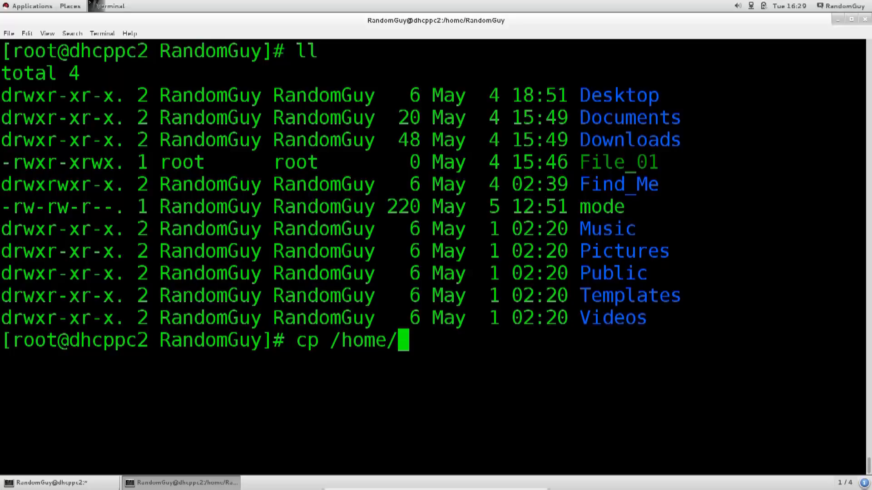
type("Fil")
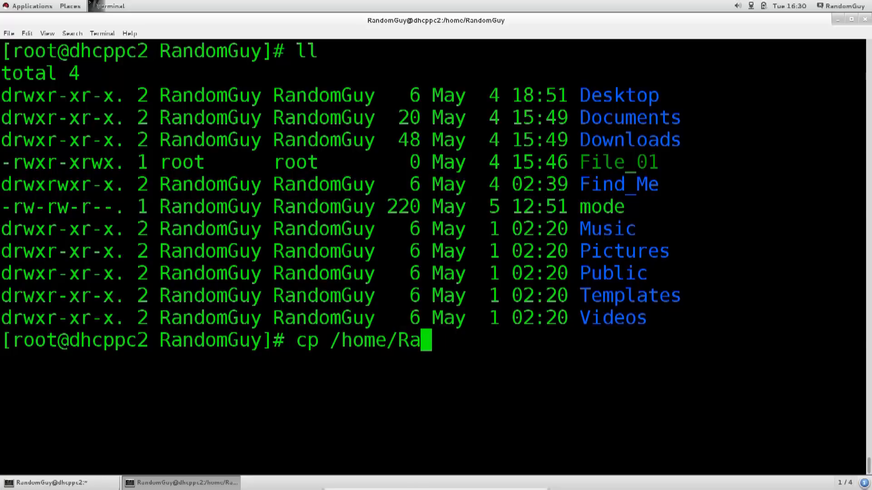
type("ndomGuy/Fo")
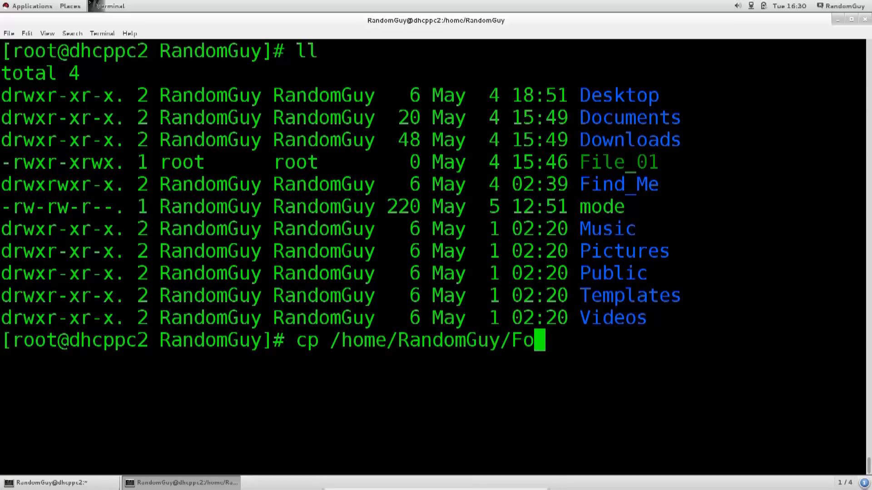
key("Tab")
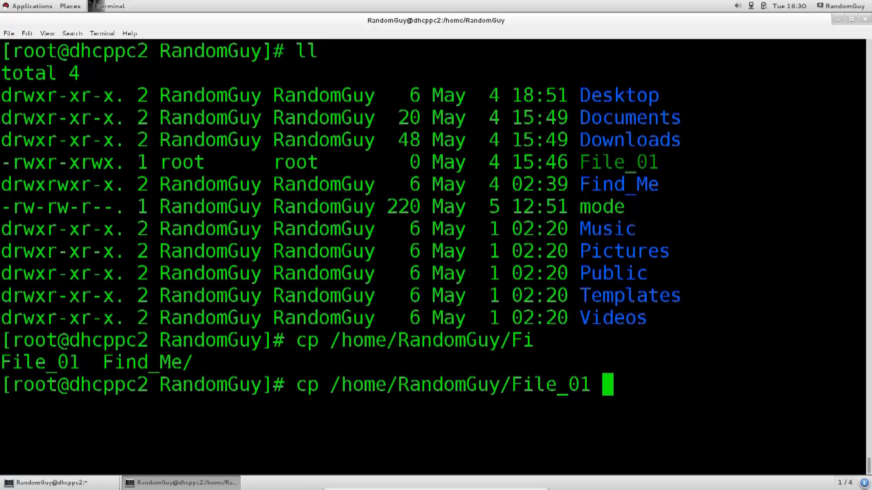
type("Downloads/")
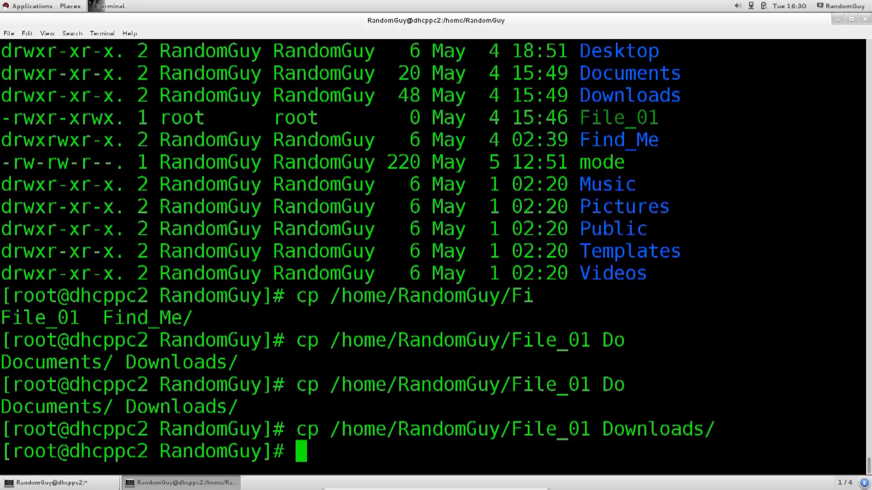
type("ll")
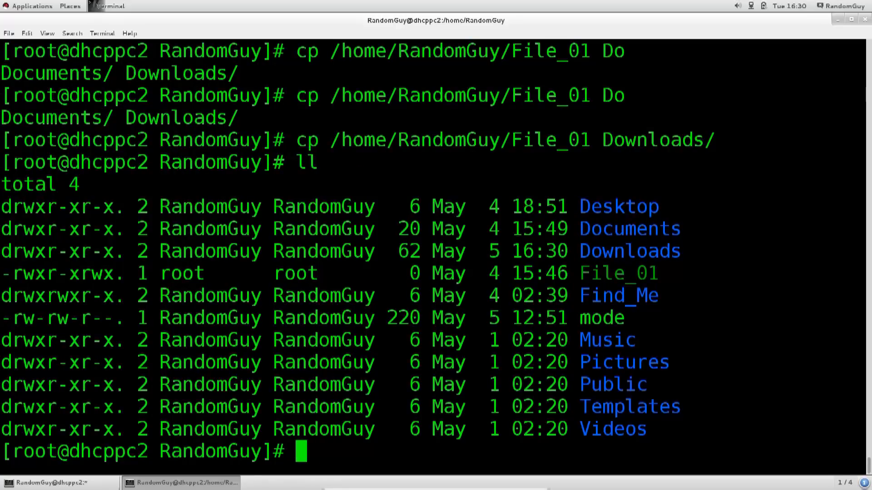
- List Downloads/, now showing File_01 beside File_02, File_03 and Find_Me
type("ll")
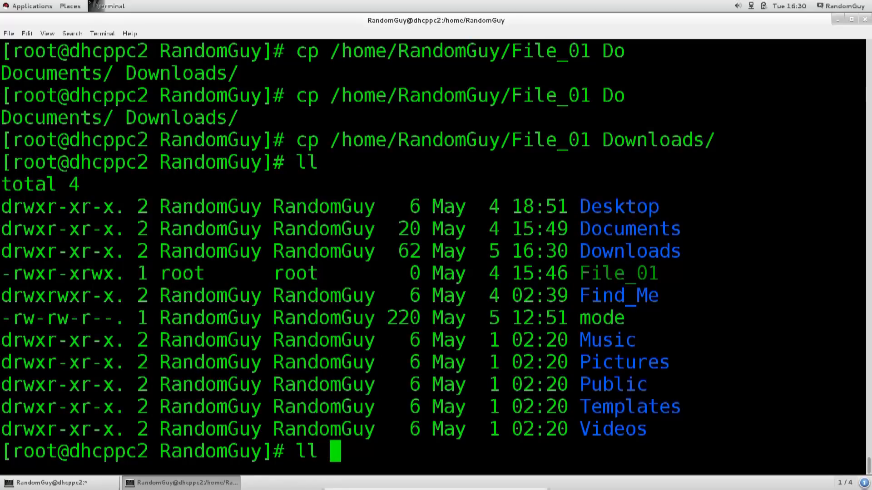
type("Downloads/")
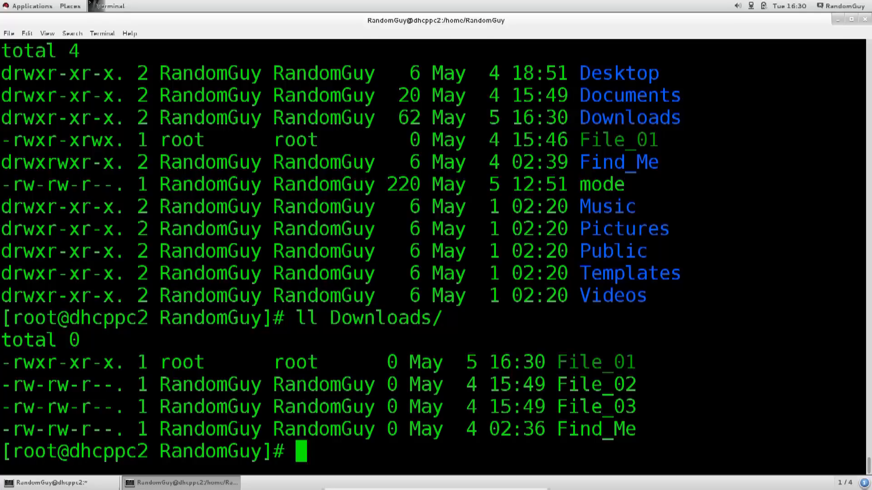
type("clea")
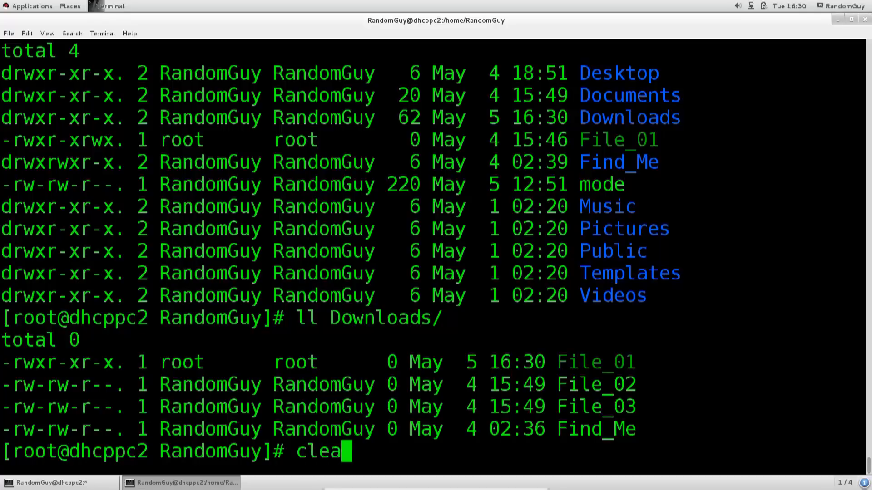
- Clear the screen and run mv File_01 IAmHere, correcting a mistyped second name
key("Return")
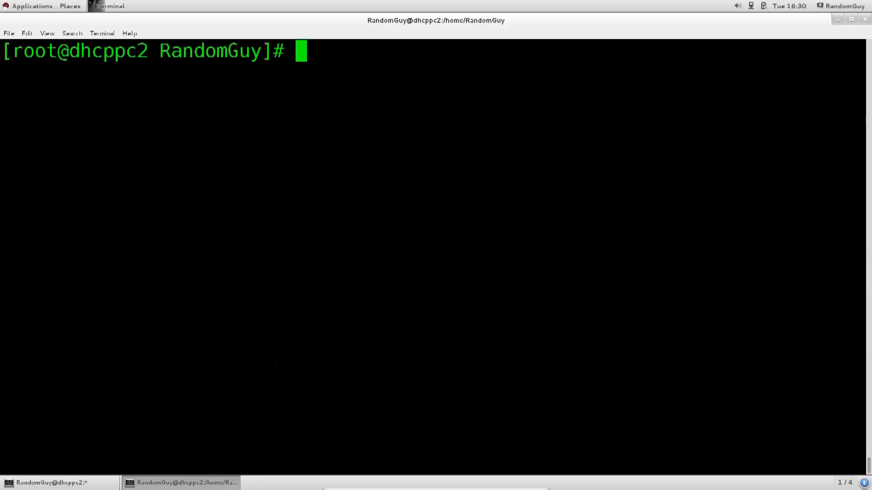
type("mv")
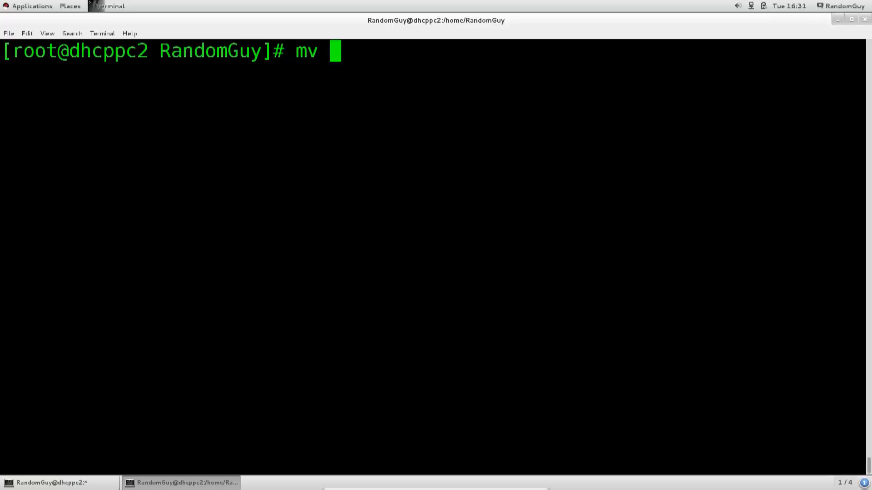
type("File_01")
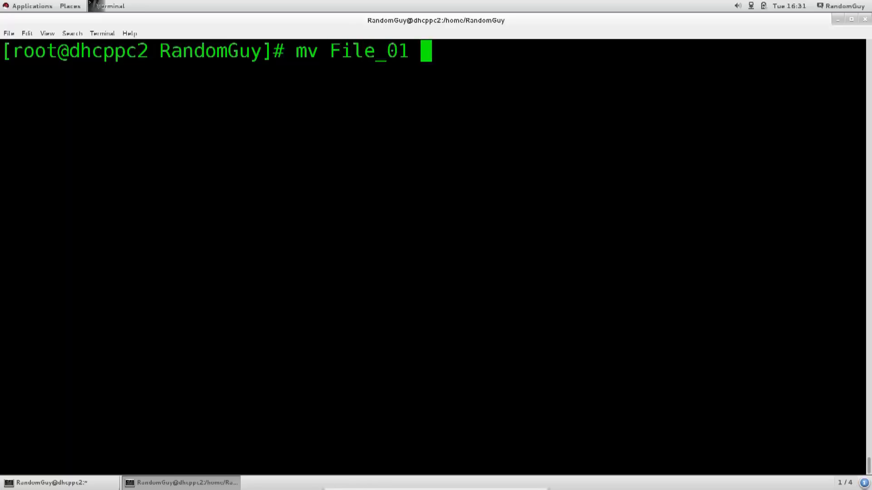
type("Fi")
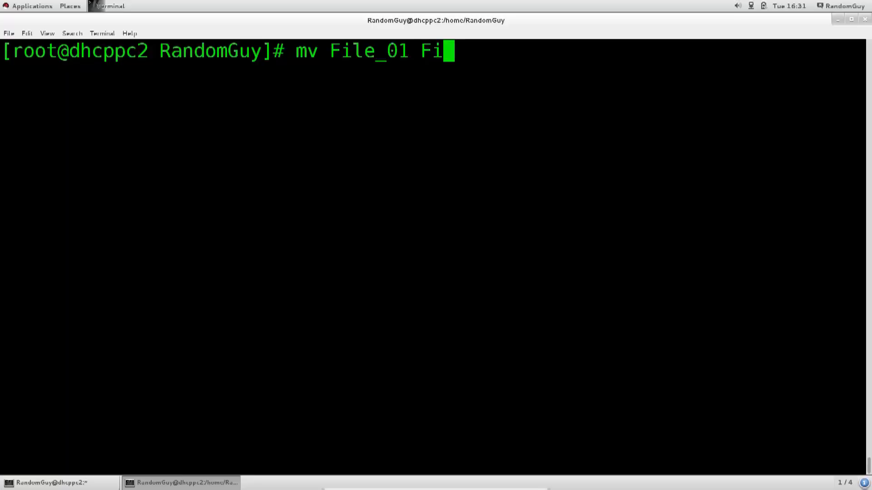
type("l")
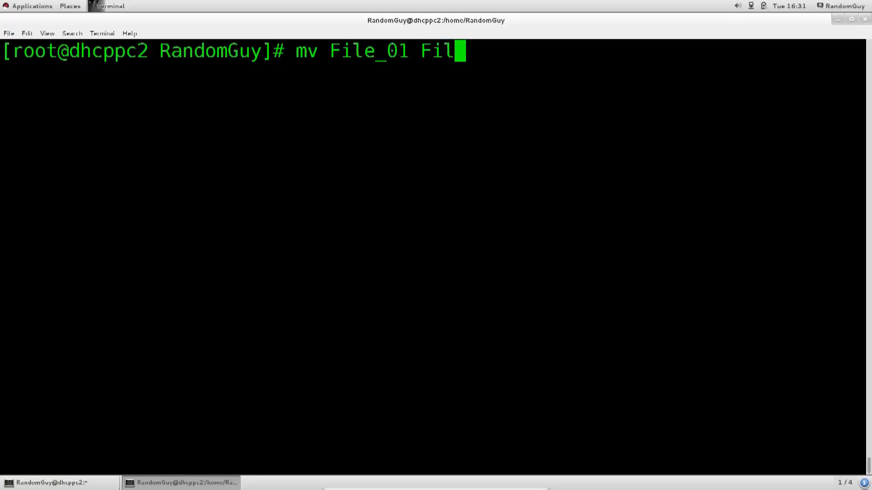
type("e_01")
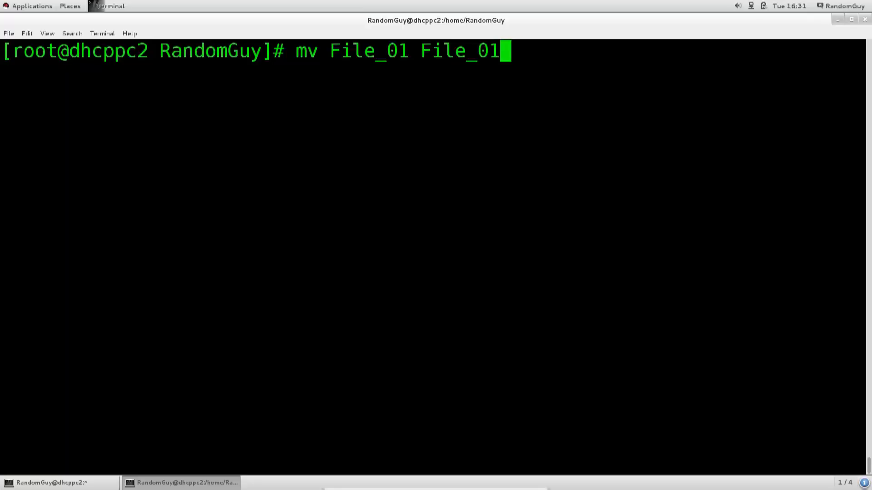
key("BackSpace")
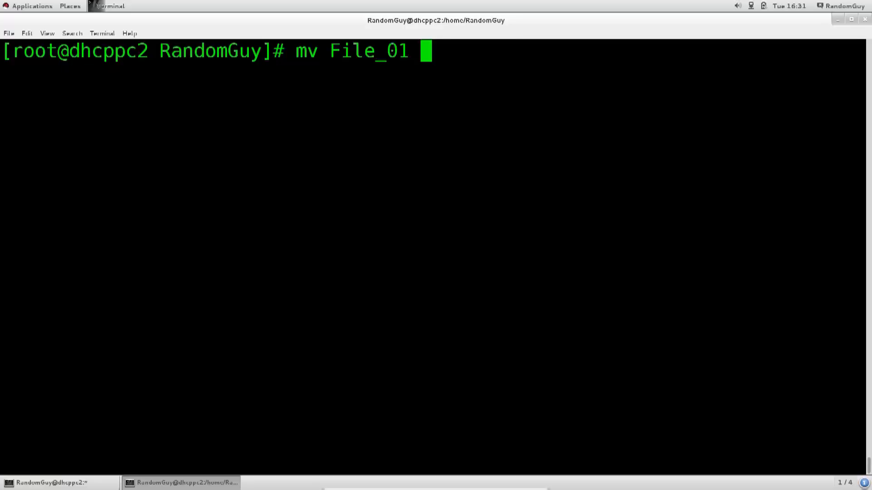
type("IAm")
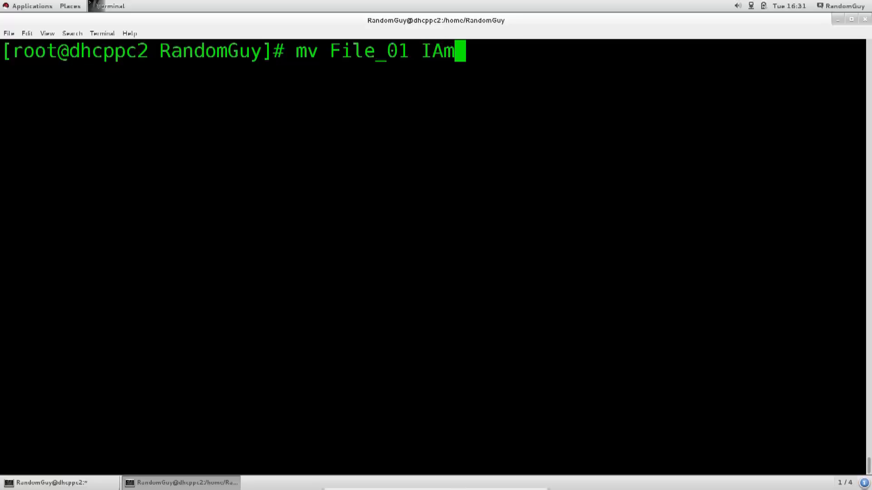
type("Here")
type("ll")
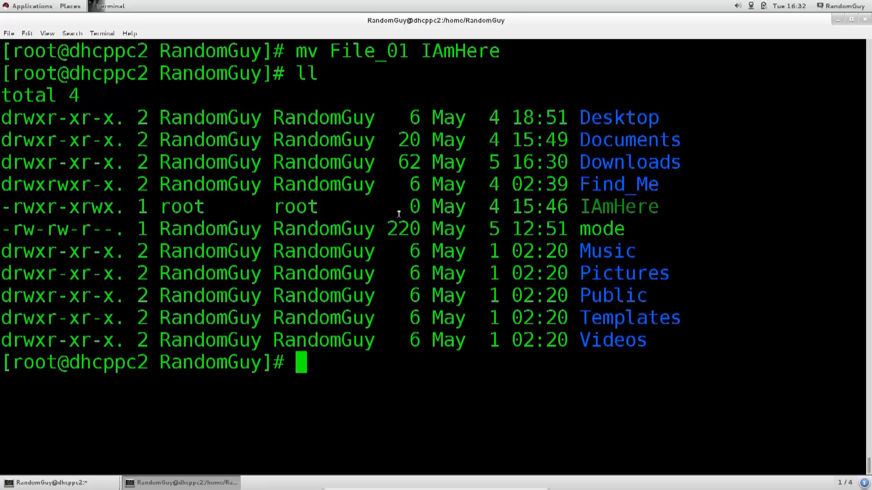
- Highlight IAmHere in the listing and clear the screen again
double_click(367, 51)
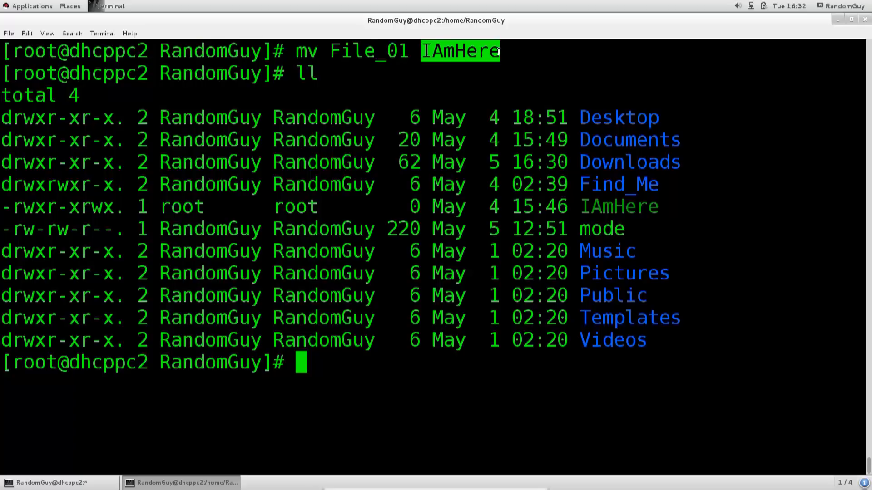
type("c")
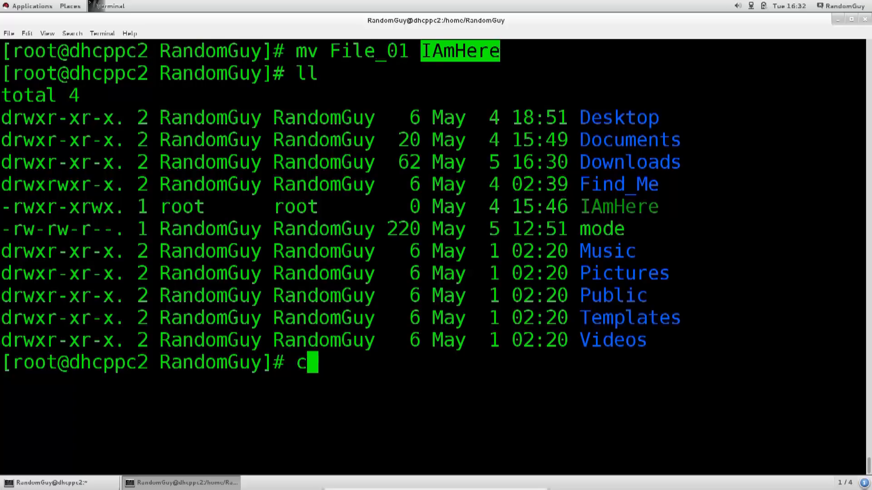
type("lear")
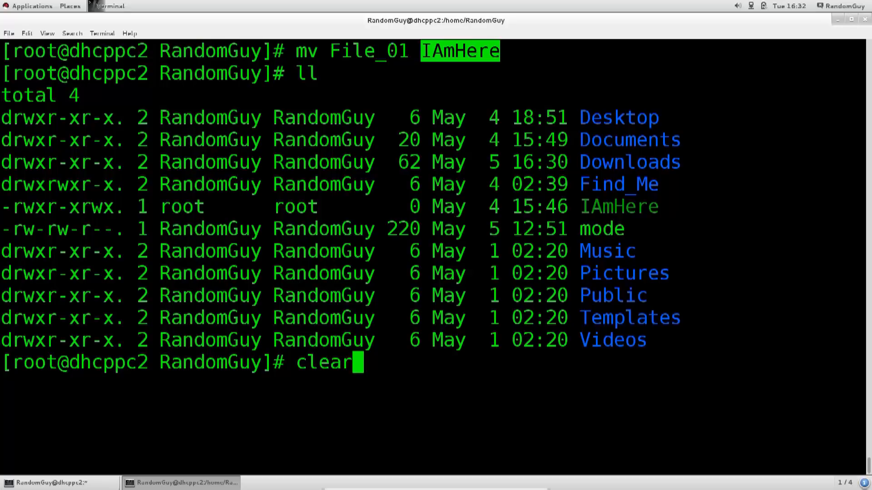
- Clear the screen and run mv IAmHere Downloads/ to relocate the file, fixing the destination path midway
key("Return")
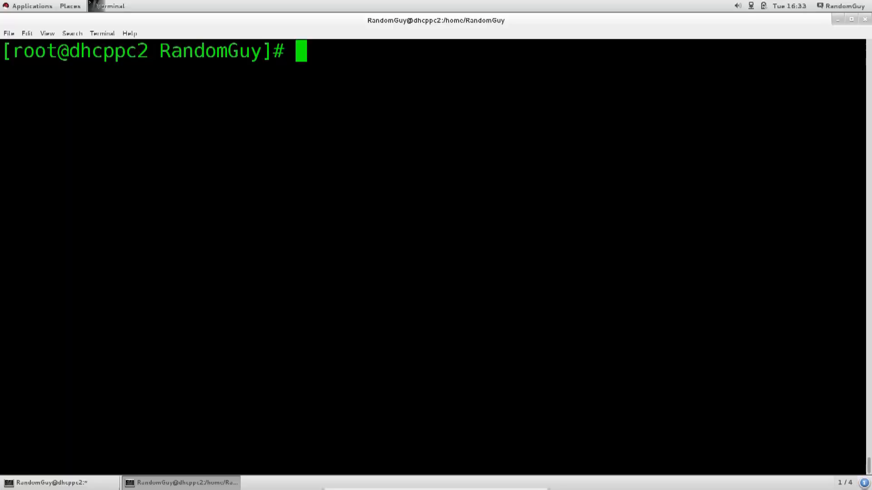
type("mv")
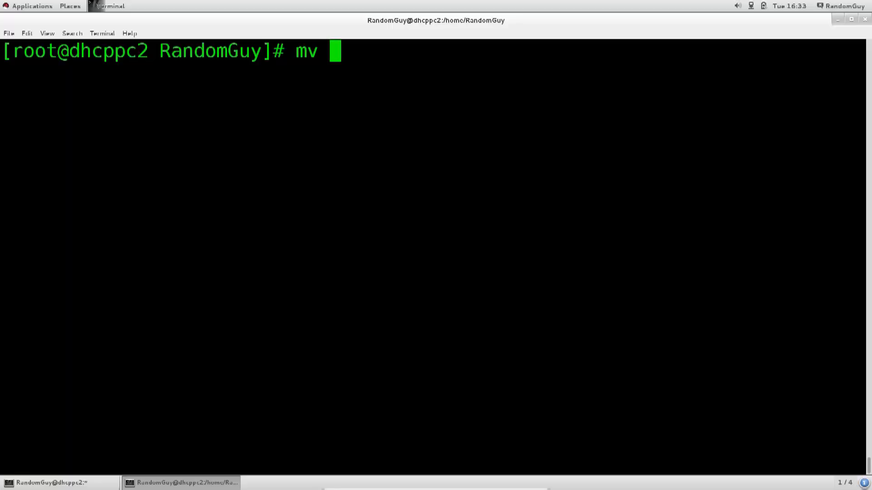
type("IAmHere")
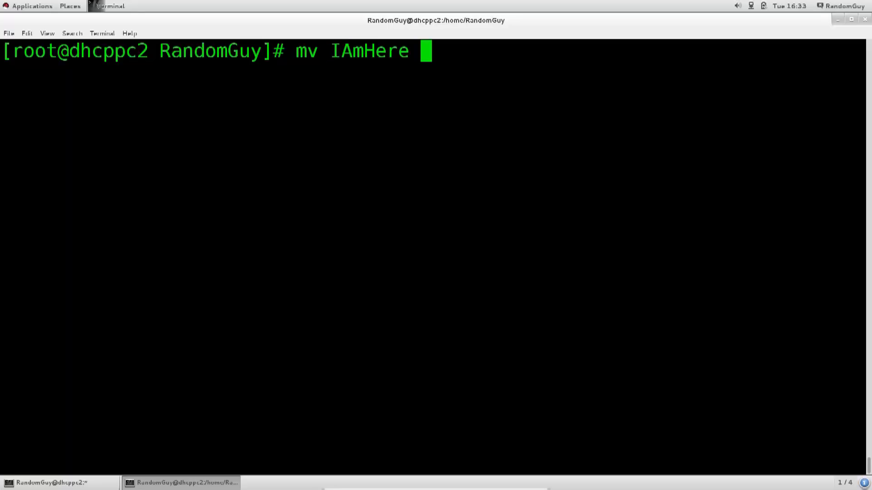
type("/")
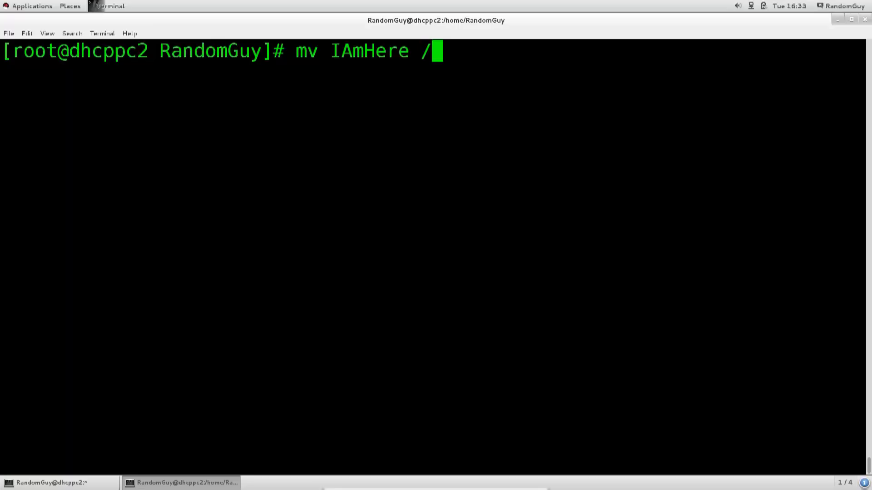
type("Dow")
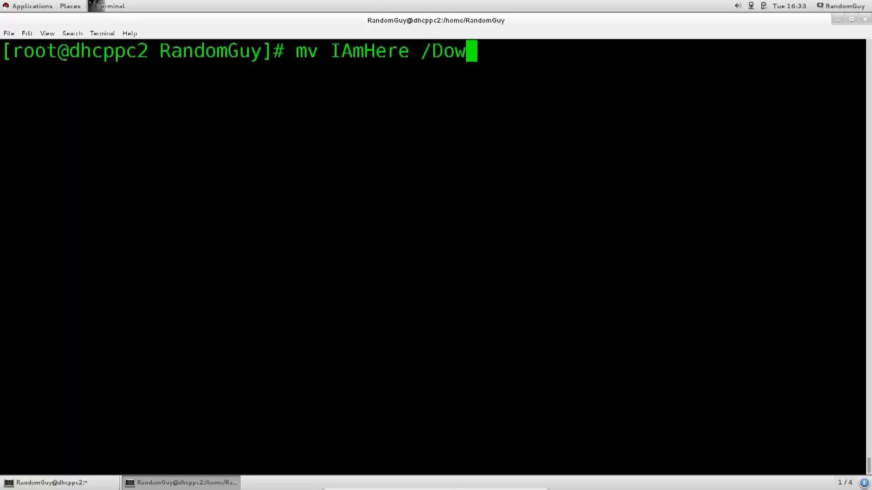
key("BackSpace")
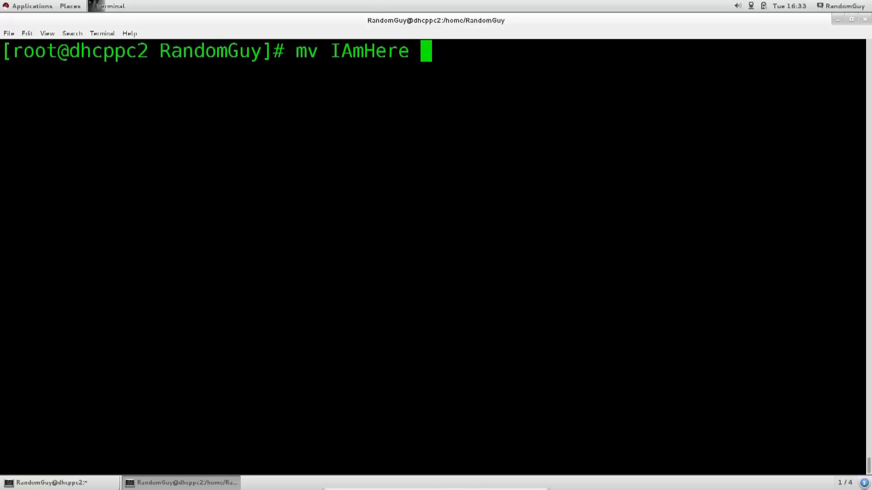
type("Downloads/")
type("ll")
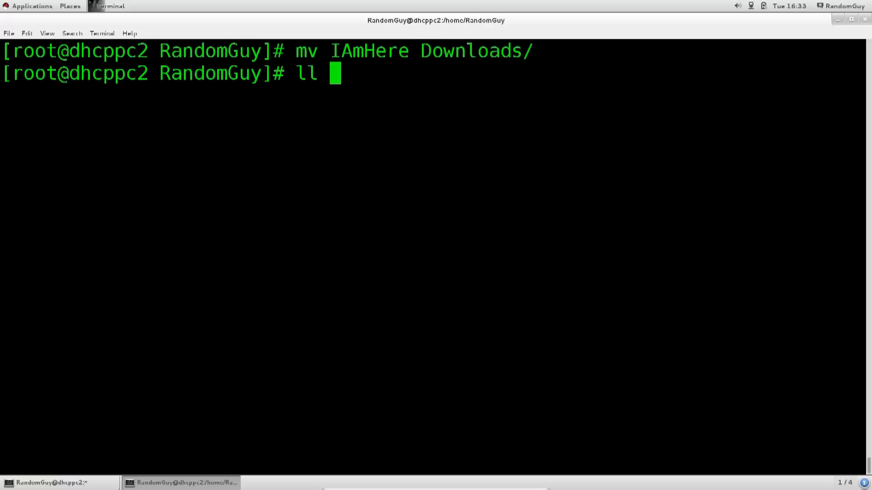
type("D")
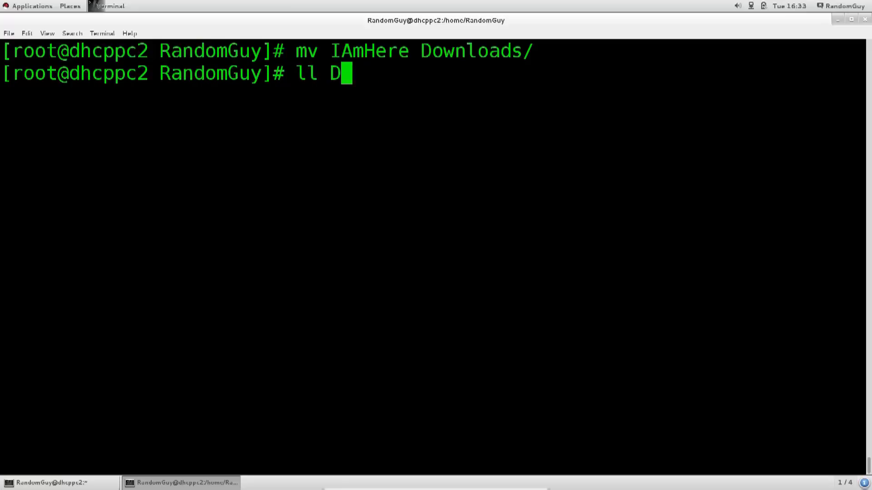